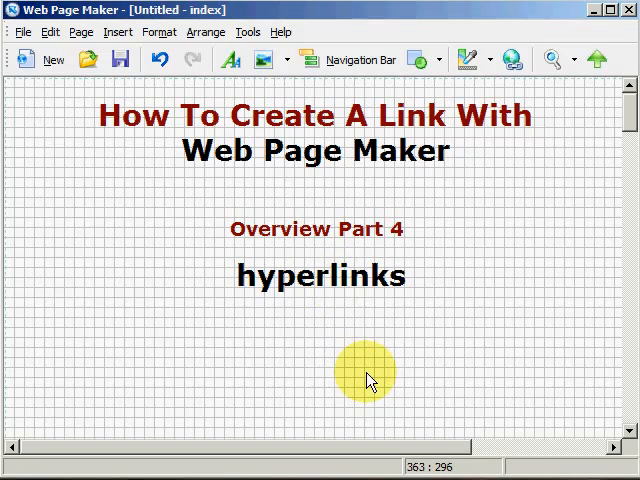
{"action": "mouse_move", "coordinate": [176, 116]}
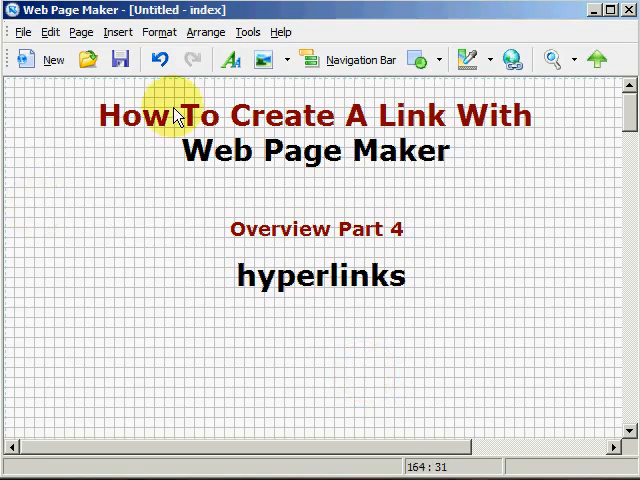
{"action": "mouse_move", "coordinate": [384, 170]}
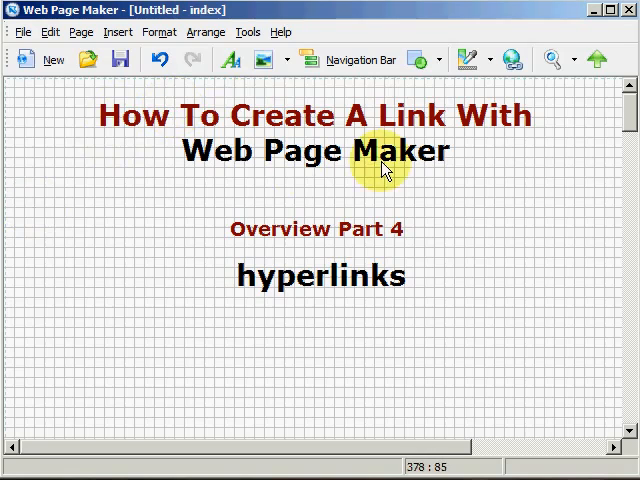
{"action": "mouse_move", "coordinate": [392, 228]}
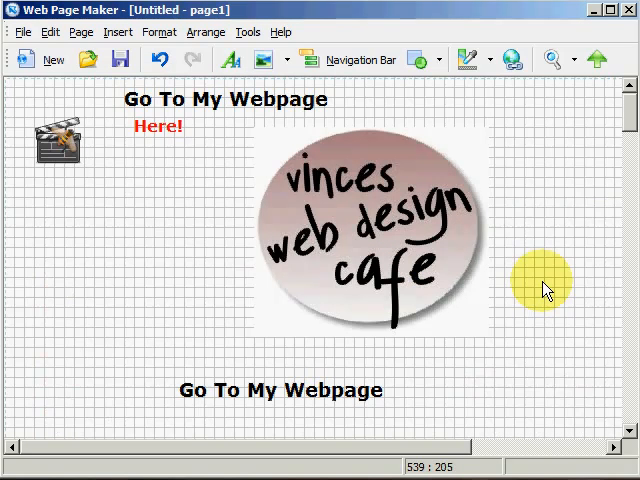
{"action": "mouse_move", "coordinate": [524, 268]}
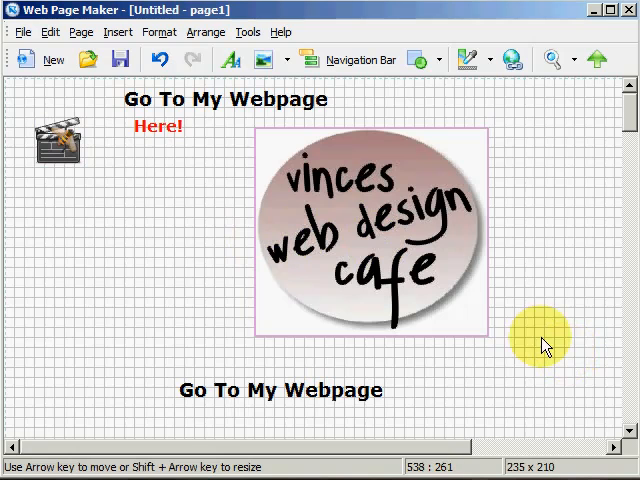
Deselect the café logo and select the top 'Go To My Webpage' heading
{"action": "left_click", "coordinate": [544, 344]}
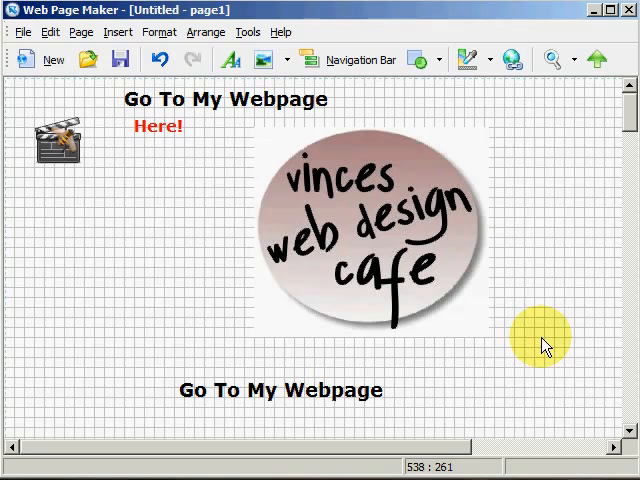
{"action": "mouse_move", "coordinate": [218, 112]}
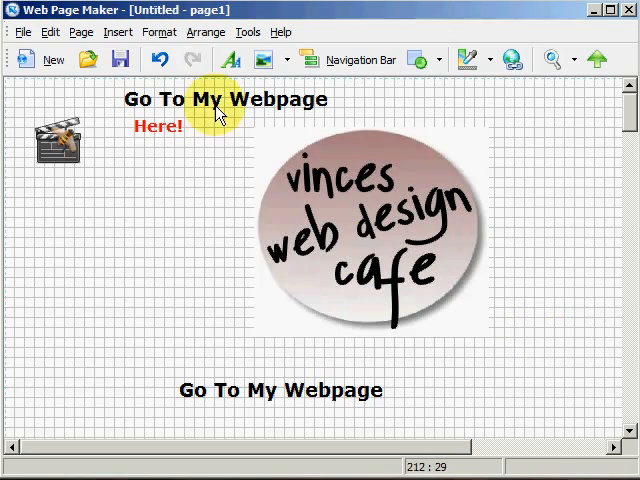
{"action": "left_click", "coordinate": [224, 100]}
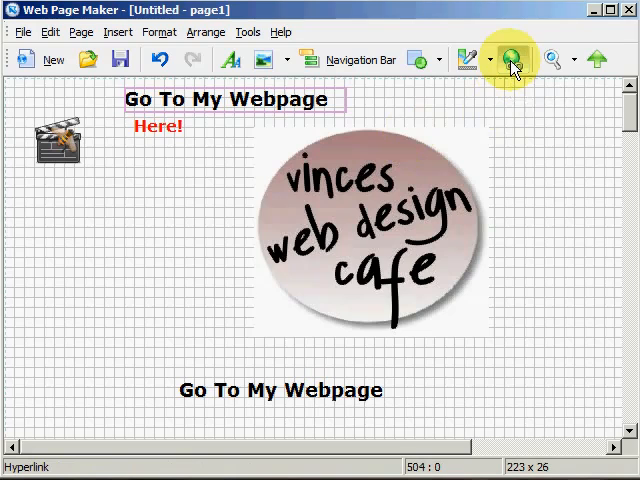
Bring up the Hyperlink dialog for the selected heading
{"action": "left_click", "coordinate": [512, 60]}
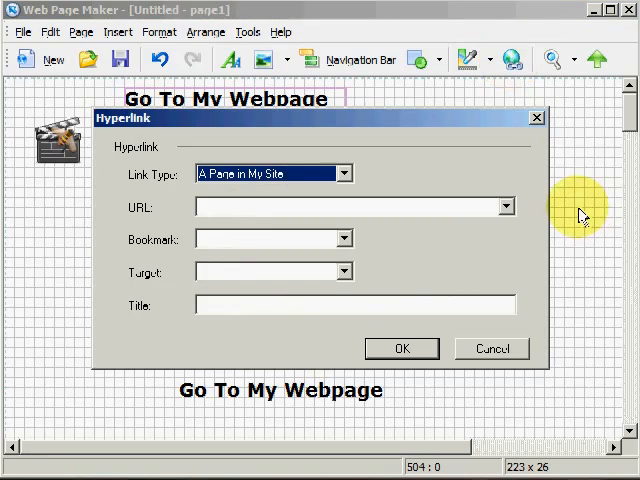
{"action": "mouse_move", "coordinate": [188, 138]}
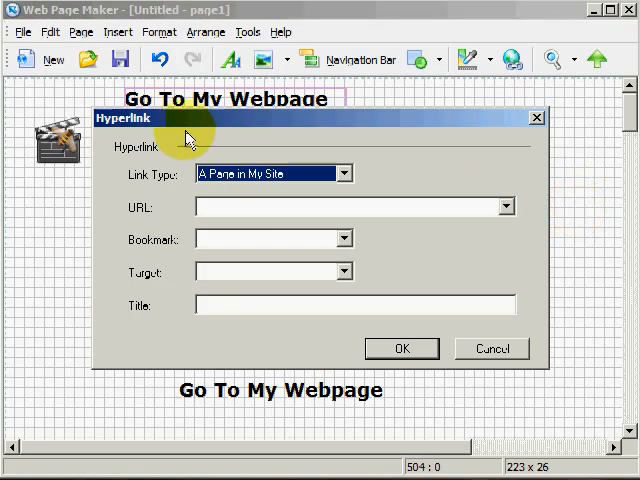
{"action": "mouse_move", "coordinate": [170, 356]}
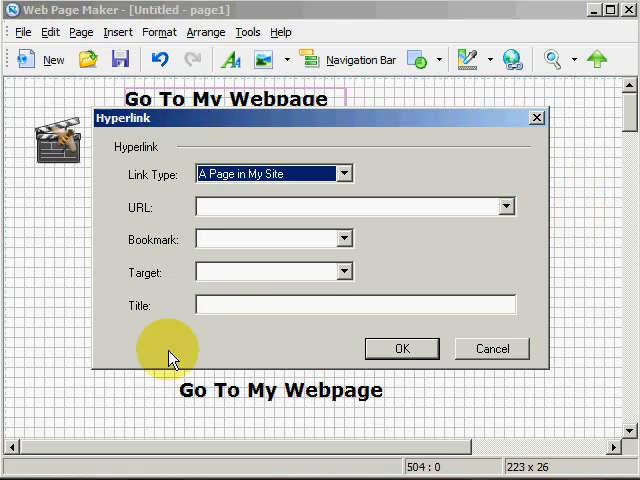
{"action": "mouse_move", "coordinate": [156, 180]}
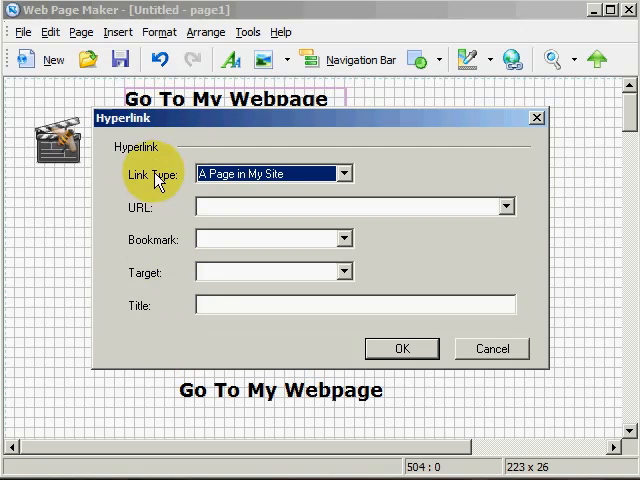
{"action": "mouse_move", "coordinate": [144, 212]}
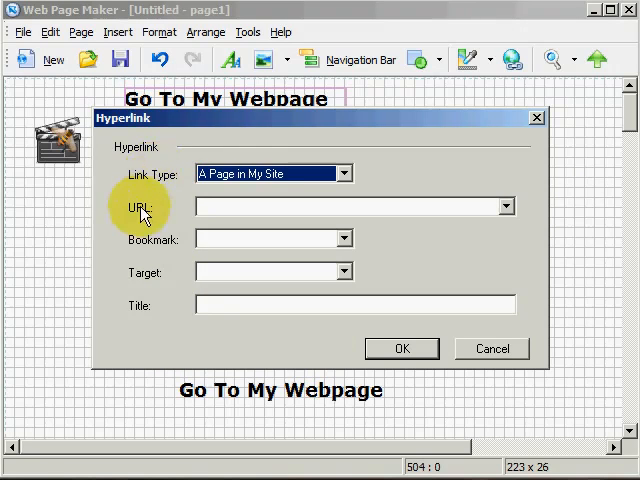
{"action": "mouse_move", "coordinate": [148, 278]}
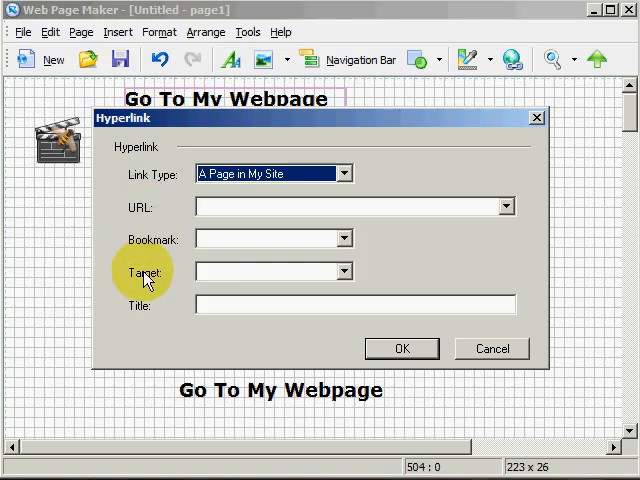
{"action": "mouse_move", "coordinate": [160, 184]}
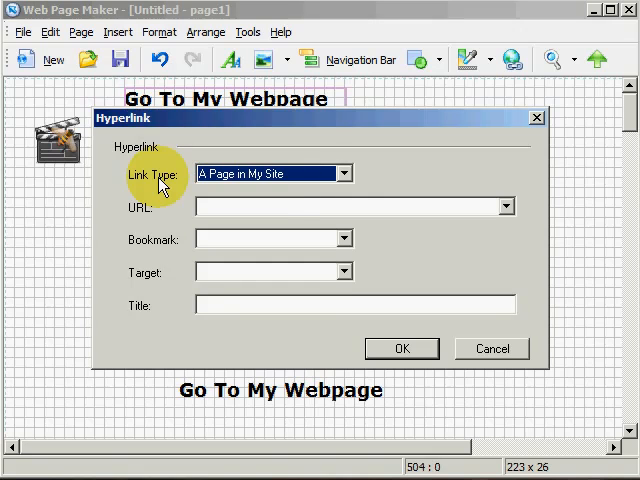
{"action": "mouse_move", "coordinate": [344, 174]}
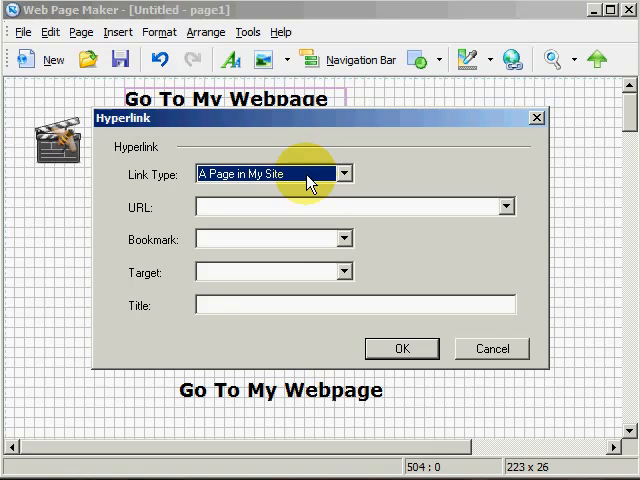
{"action": "mouse_move", "coordinate": [352, 172]}
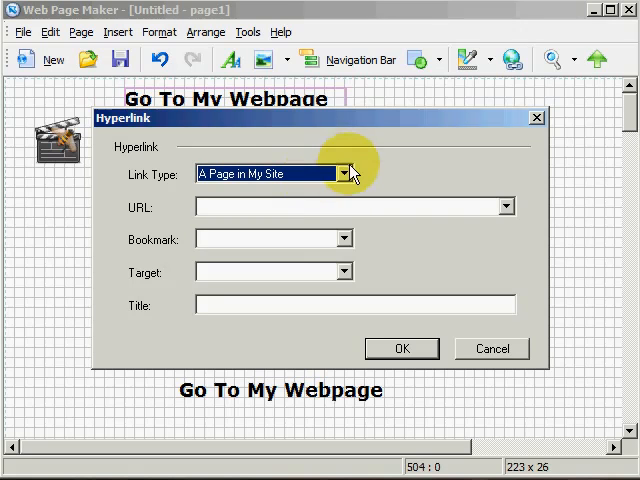
Cycle the link type through Another Web Site, Email Address and FTP Address, ending on 'A File on My Computer'
{"action": "left_click", "coordinate": [344, 172]}
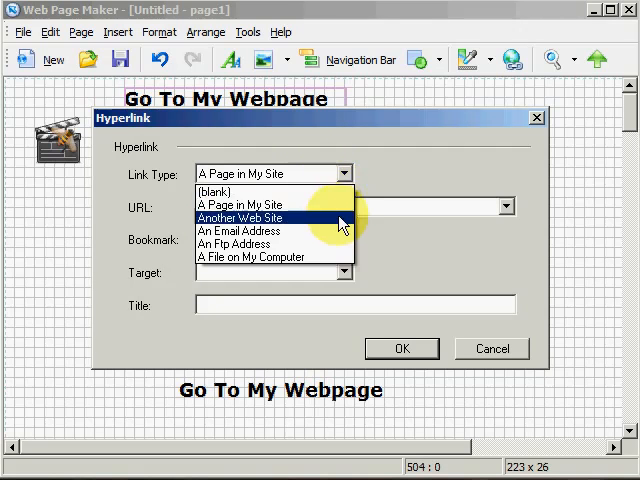
{"action": "left_click", "coordinate": [240, 216]}
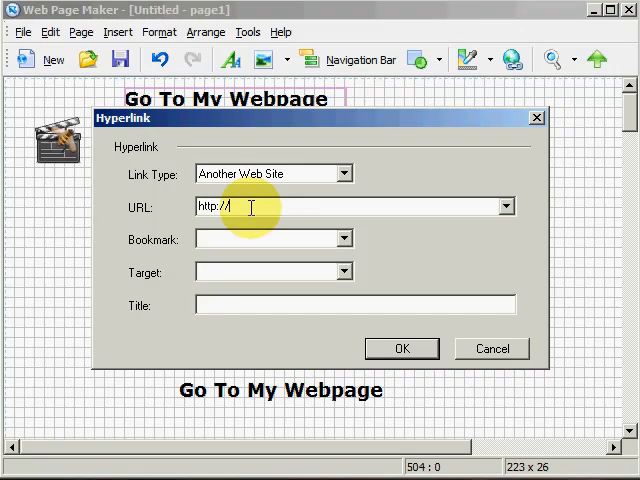
{"action": "left_click", "coordinate": [344, 172]}
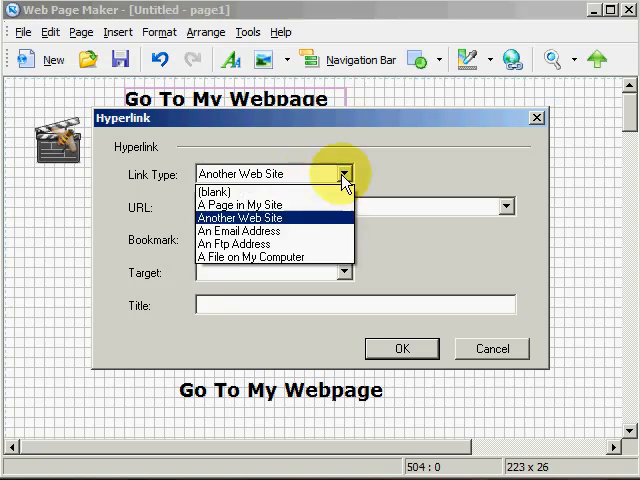
{"action": "left_click", "coordinate": [240, 232]}
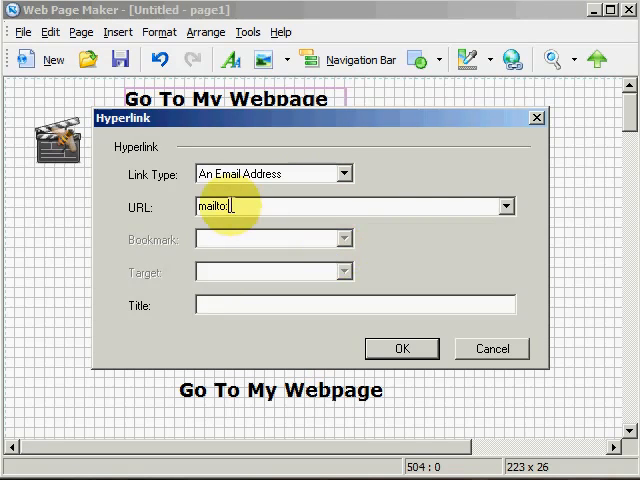
{"action": "mouse_move", "coordinate": [336, 198]}
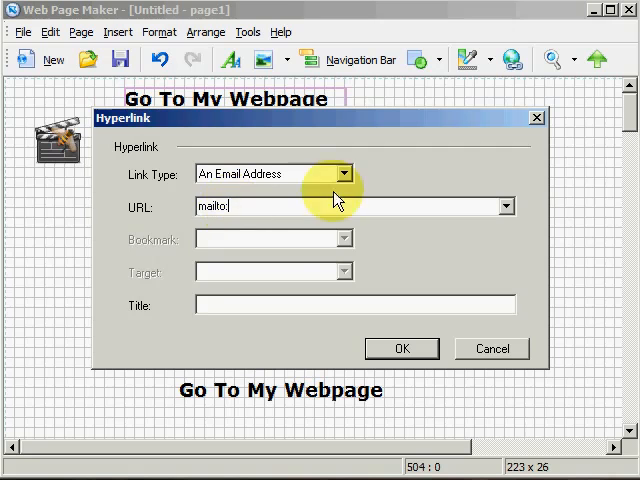
{"action": "left_click", "coordinate": [344, 172]}
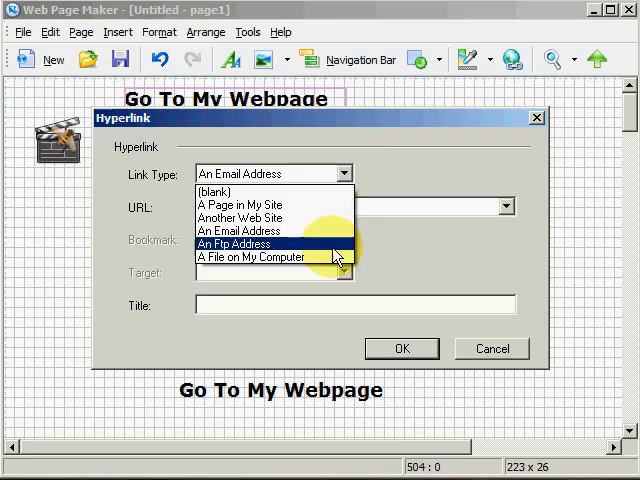
{"action": "left_click", "coordinate": [250, 244]}
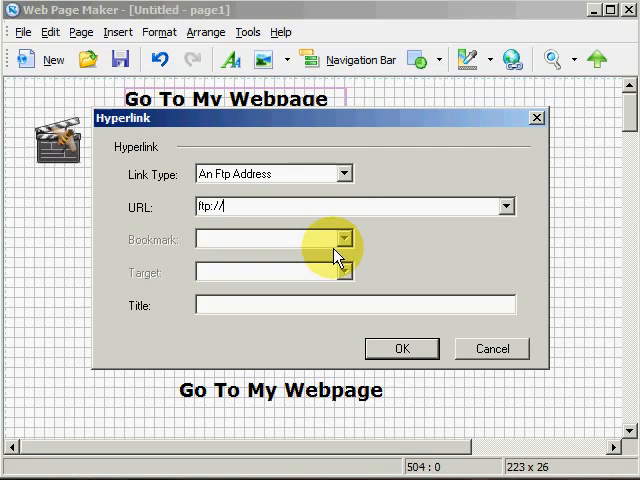
{"action": "left_click", "coordinate": [344, 172]}
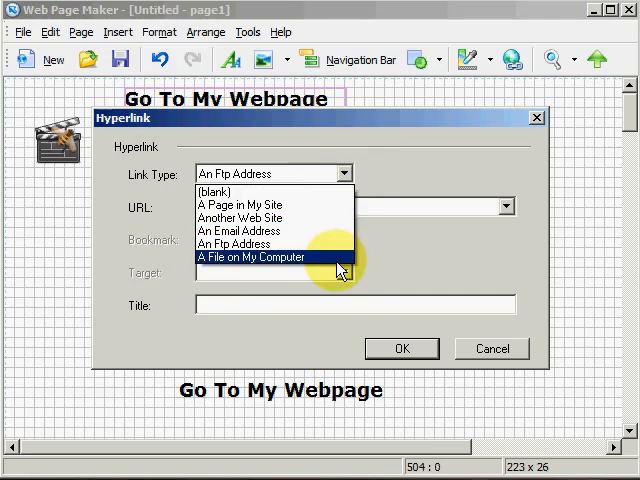
{"action": "mouse_move", "coordinate": [336, 264]}
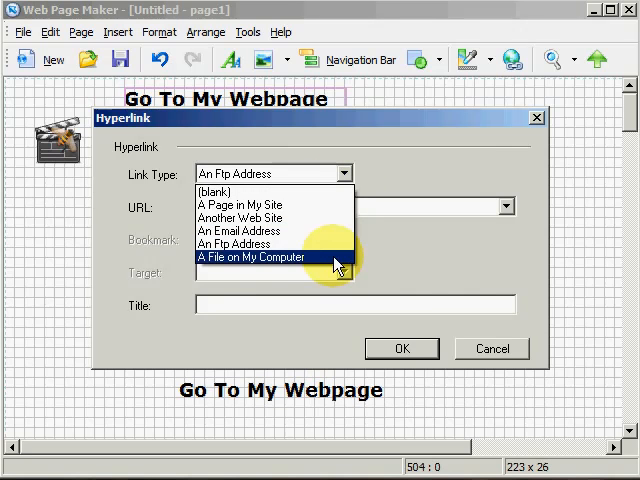
{"action": "left_click", "coordinate": [252, 256]}
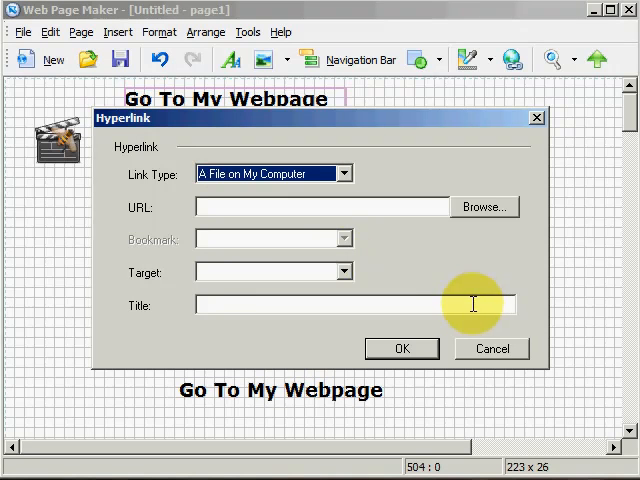
{"action": "mouse_move", "coordinate": [492, 246]}
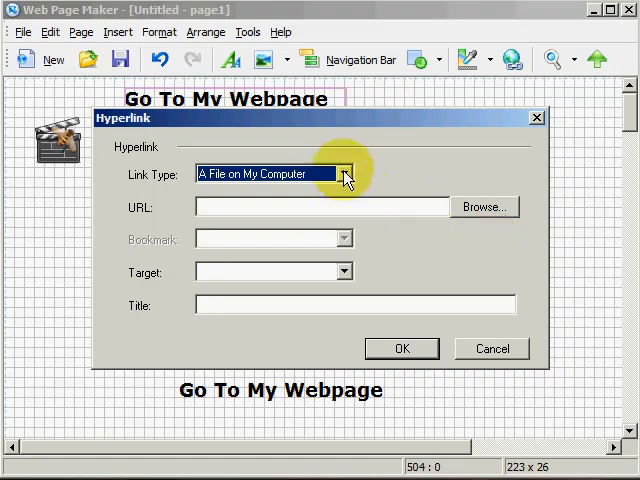
Set the link type to 'A Page in My Site' and list the site pages index and page1–page5
{"action": "left_click", "coordinate": [344, 172]}
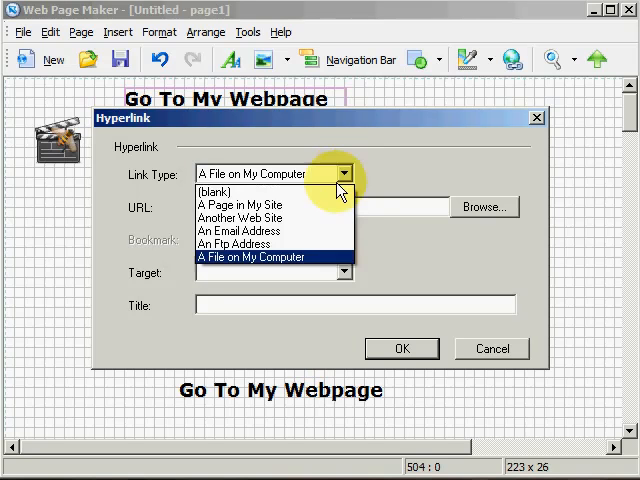
{"action": "left_click", "coordinate": [240, 204]}
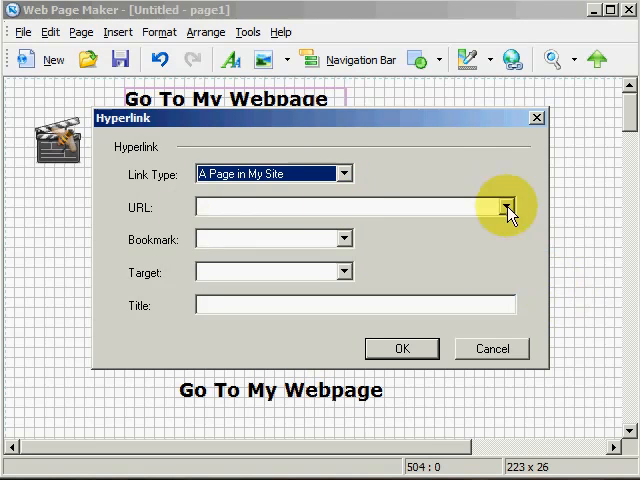
{"action": "left_click", "coordinate": [508, 208]}
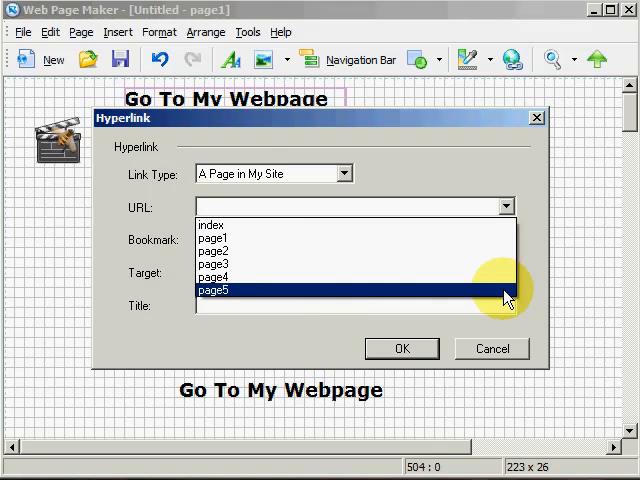
Close the heading's dialog and bring up Link to... settings for the clapperboard image
{"action": "left_click", "coordinate": [402, 348]}
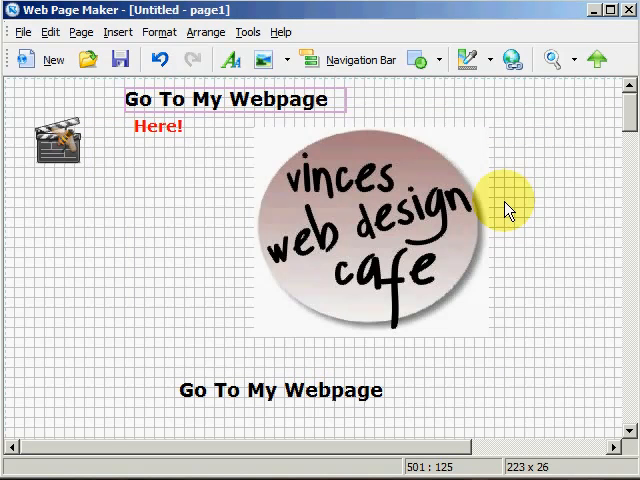
{"action": "mouse_move", "coordinate": [222, 218]}
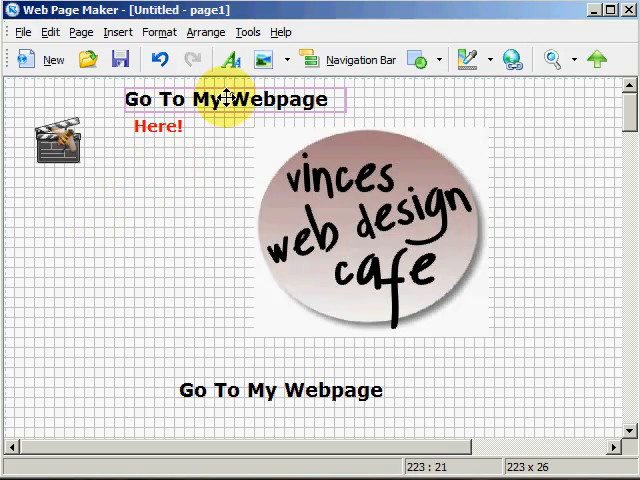
{"action": "mouse_move", "coordinate": [58, 140]}
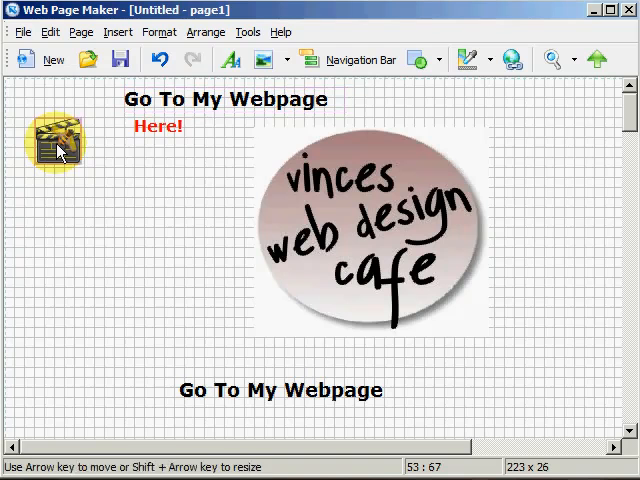
{"action": "right_click", "coordinate": [56, 140]}
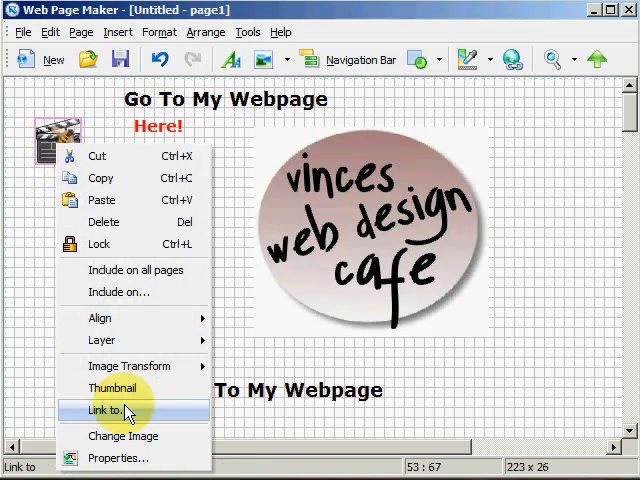
{"action": "left_click", "coordinate": [110, 410]}
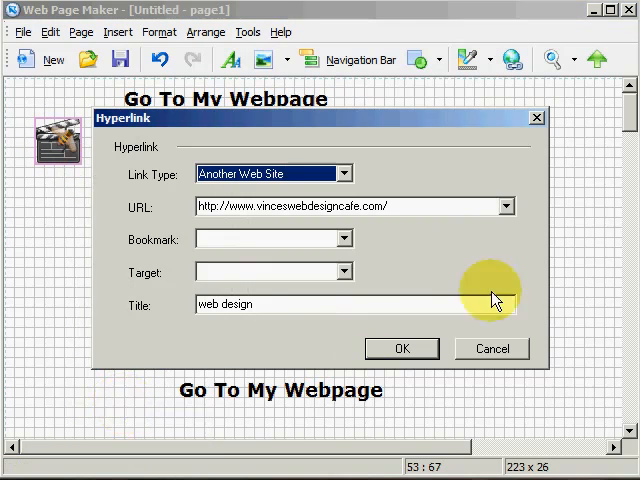
{"action": "mouse_move", "coordinate": [496, 270]}
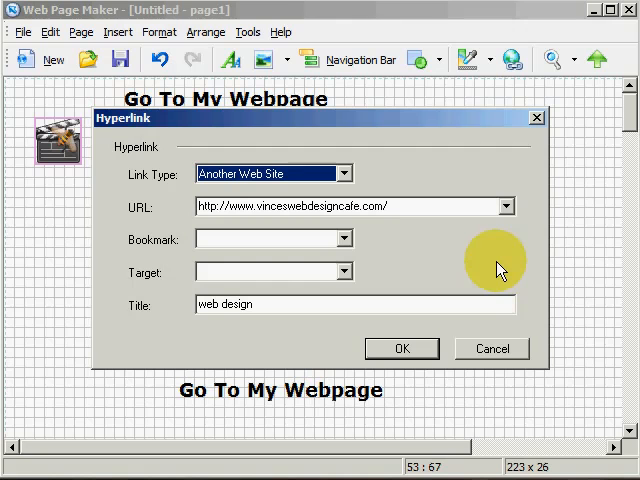
{"action": "mouse_move", "coordinate": [356, 210]}
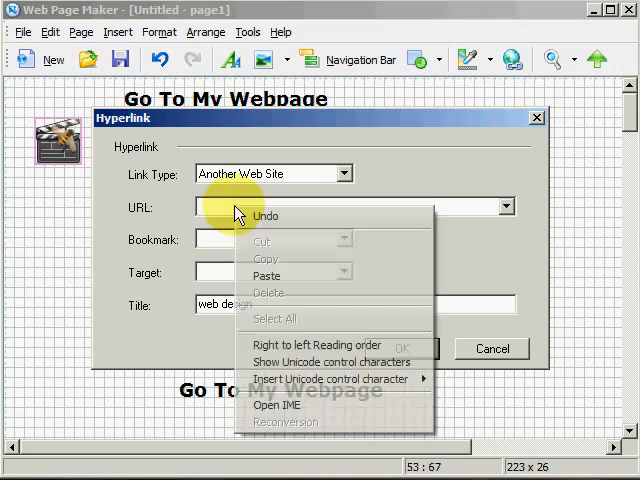
{"action": "left_click", "coordinate": [268, 276]}
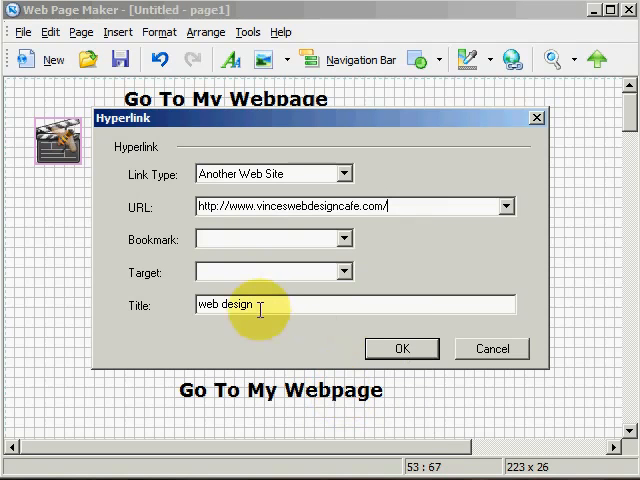
{"action": "double_click", "coordinate": [222, 304]}
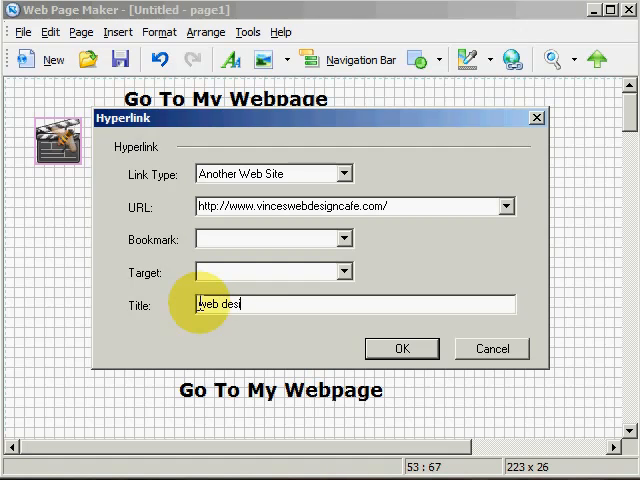
{"action": "type", "text": "gn"}
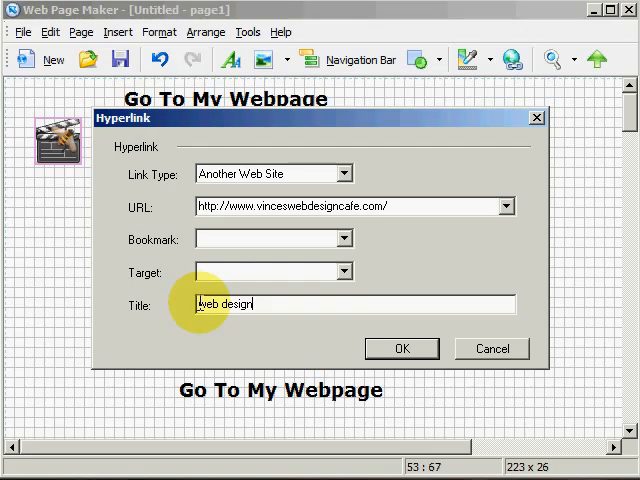
{"action": "mouse_move", "coordinate": [204, 252]}
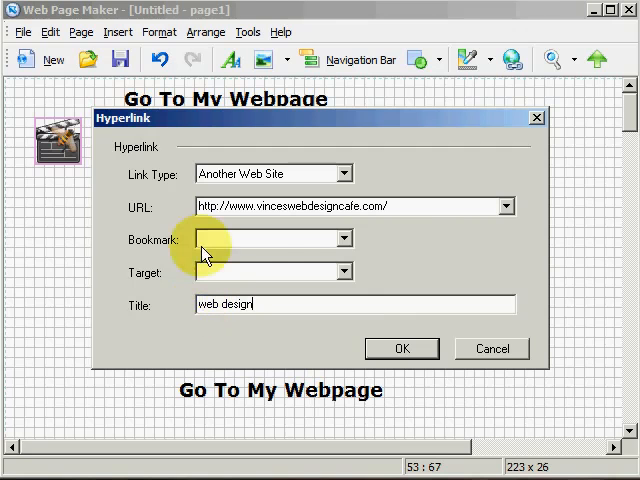
{"action": "left_click", "coordinate": [400, 348]}
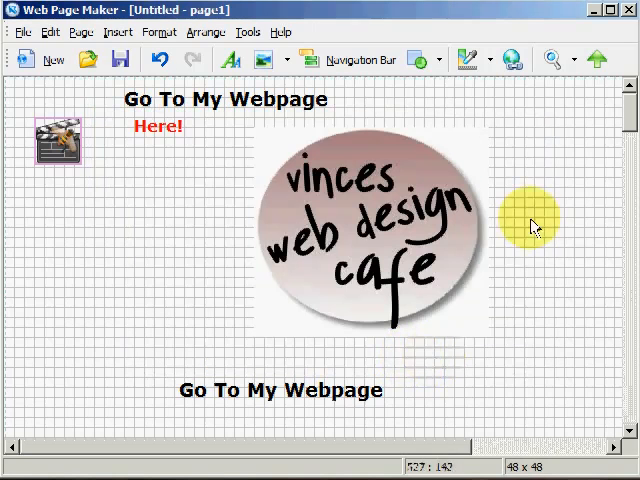
Preview the page in Firefox and follow the clapperboard image's link to Vince's Web Design Cafe
{"action": "left_click", "coordinate": [548, 60]}
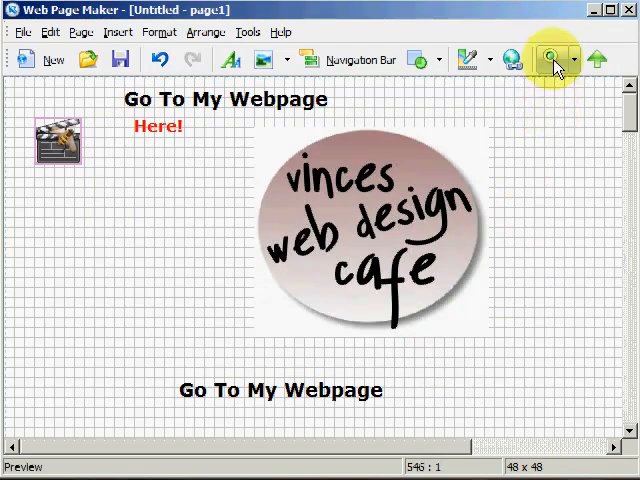
{"action": "mouse_move", "coordinate": [562, 192]}
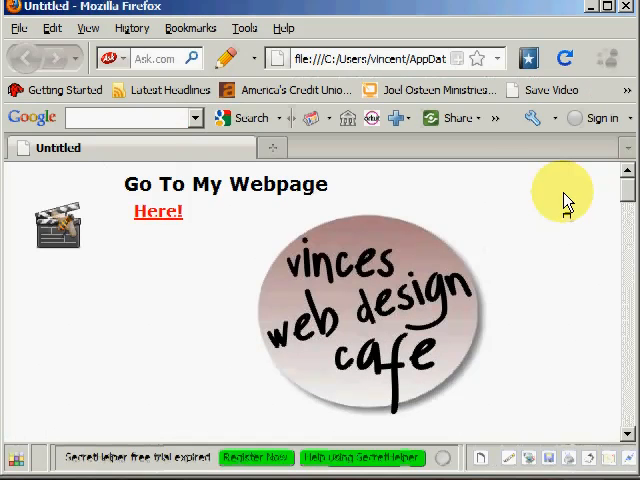
{"action": "mouse_move", "coordinate": [58, 232]}
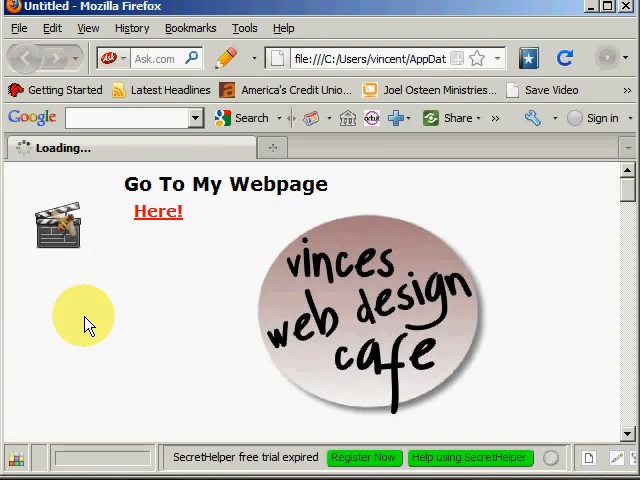
{"action": "left_click", "coordinate": [156, 212]}
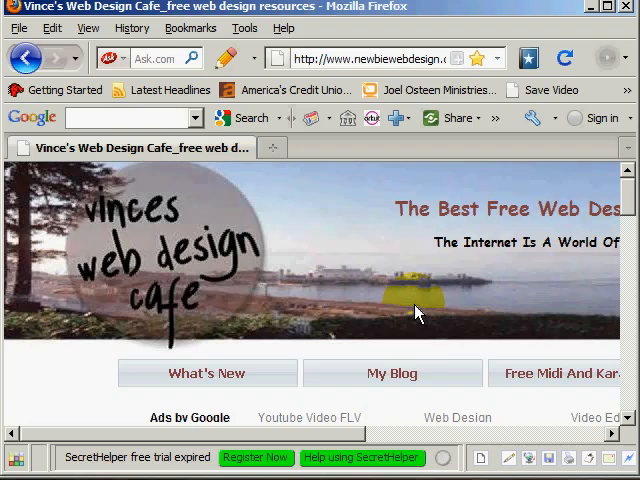
{"action": "mouse_move", "coordinate": [508, 196]}
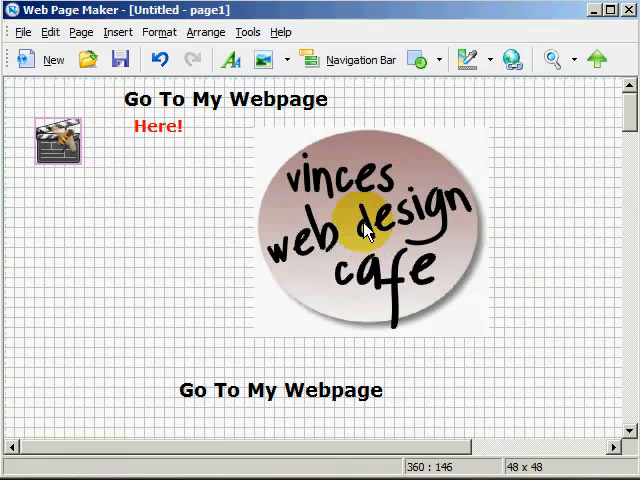
Confirm the café logo's link as 'A Page in My Site' with no URL chosen
{"action": "right_click", "coordinate": [368, 232]}
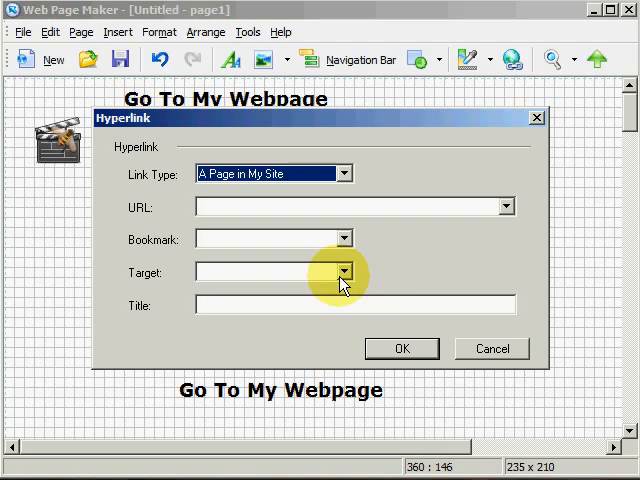
{"action": "mouse_move", "coordinate": [262, 240]}
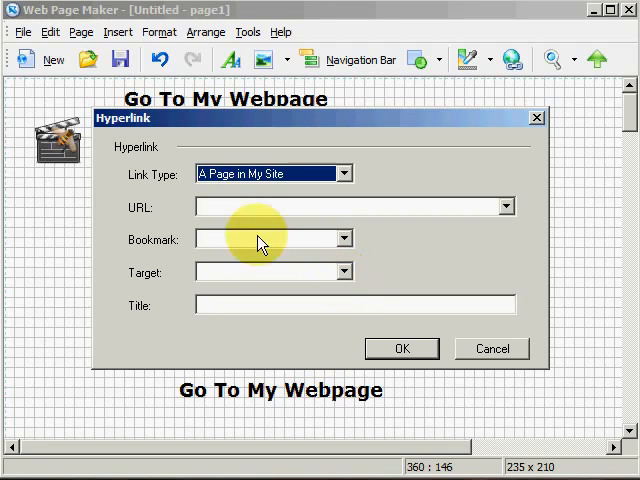
{"action": "mouse_move", "coordinate": [404, 348]}
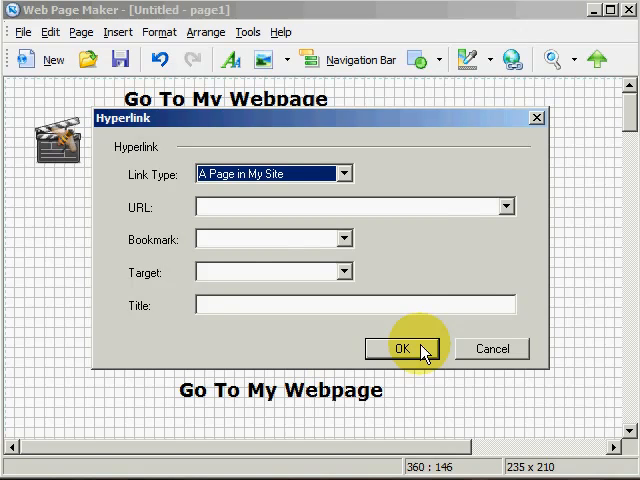
{"action": "left_click", "coordinate": [402, 348]}
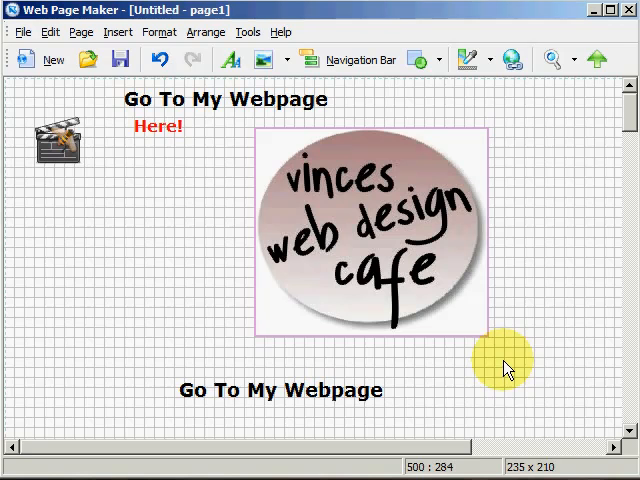
{"action": "mouse_move", "coordinate": [516, 424]}
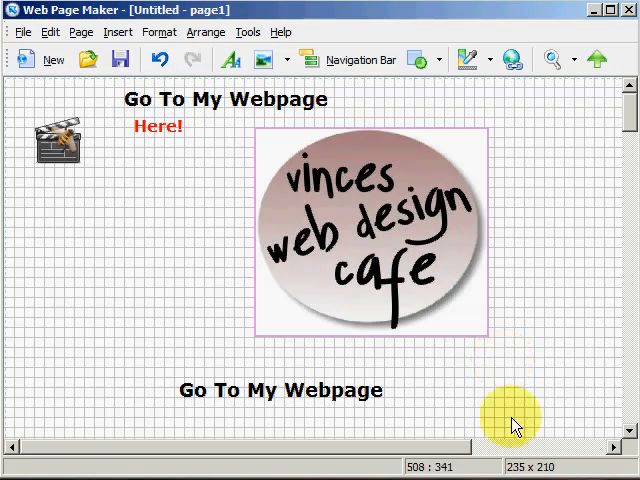
{"action": "mouse_move", "coordinate": [516, 424]}
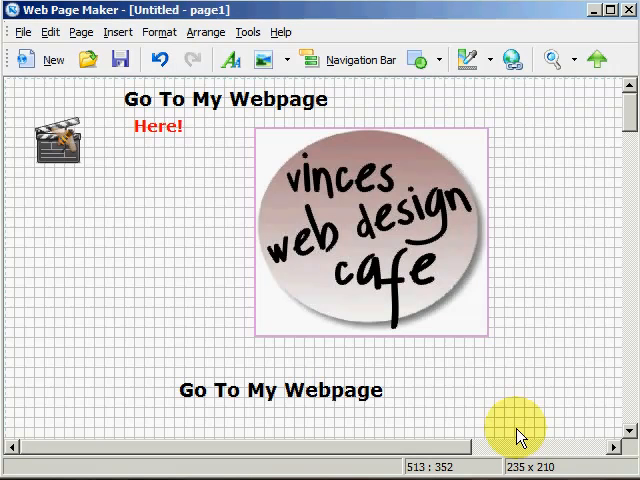
{"action": "mouse_move", "coordinate": [190, 196]}
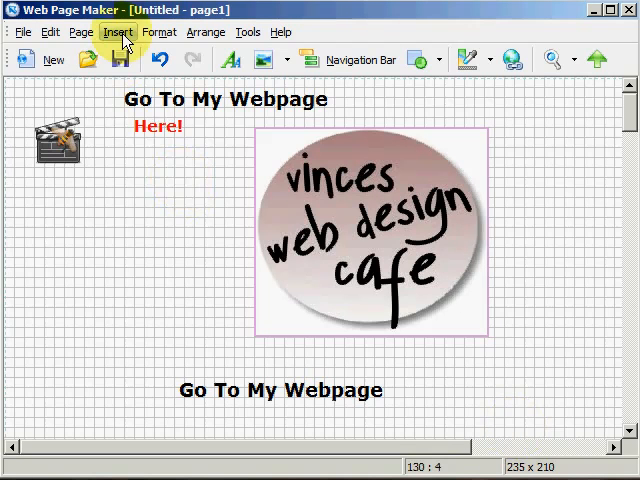
Insert a bookmark, place it beside the top heading and confirm its name bookmark1
{"action": "left_click", "coordinate": [118, 32]}
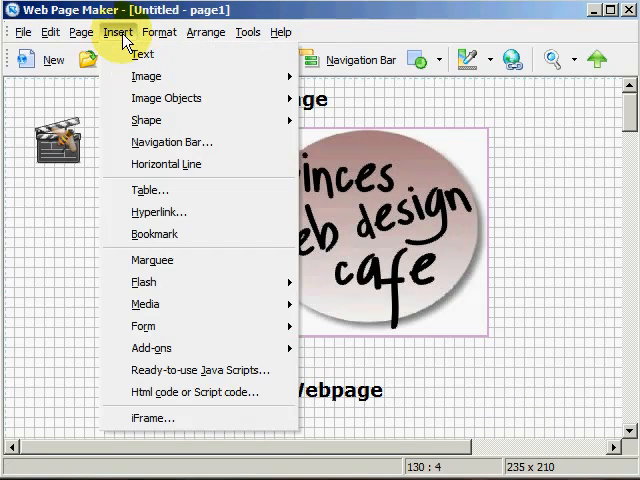
{"action": "mouse_move", "coordinate": [154, 234]}
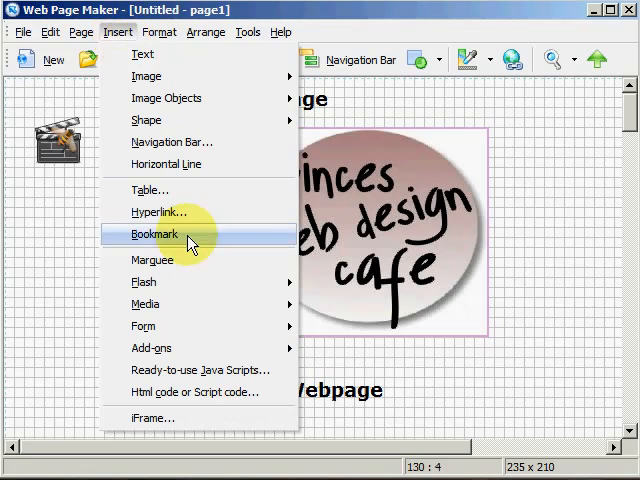
{"action": "left_click", "coordinate": [154, 232]}
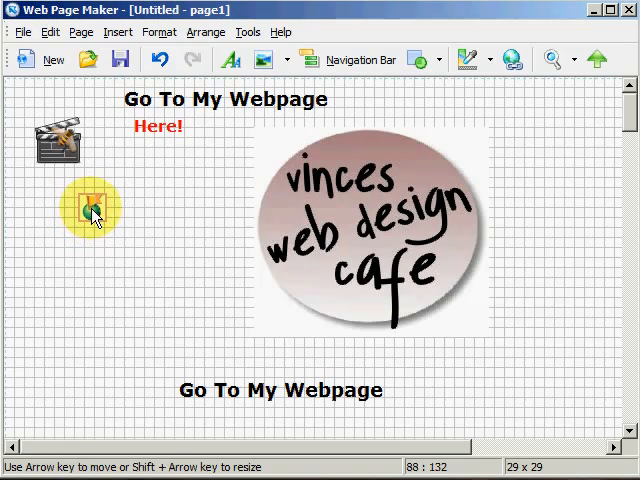
{"action": "left_click_drag", "start_coordinate": [90, 210], "coordinate": [370, 96]}
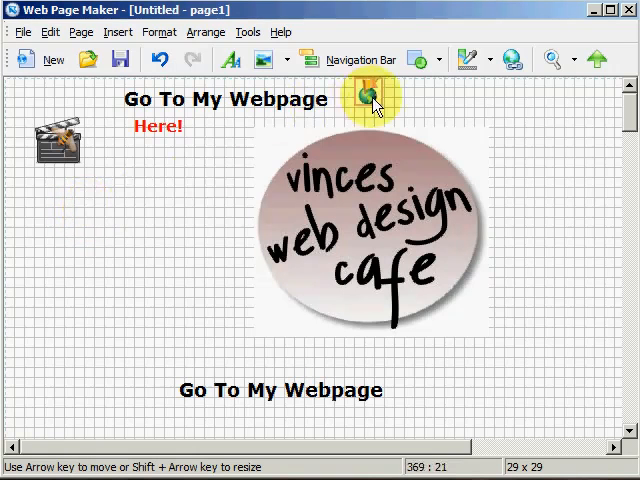
{"action": "mouse_move", "coordinate": [536, 156]}
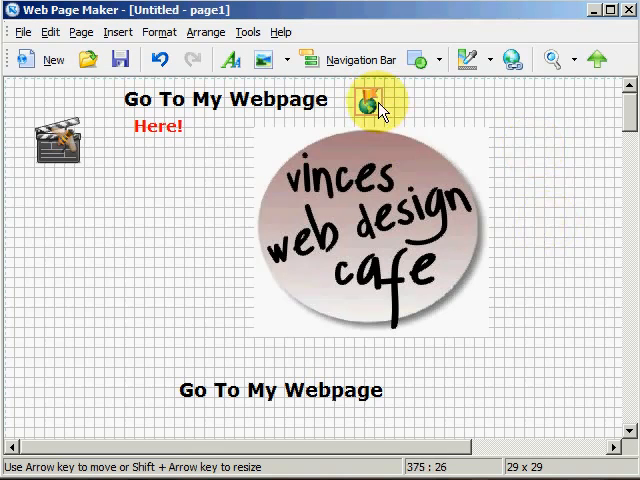
{"action": "double_click", "coordinate": [378, 104]}
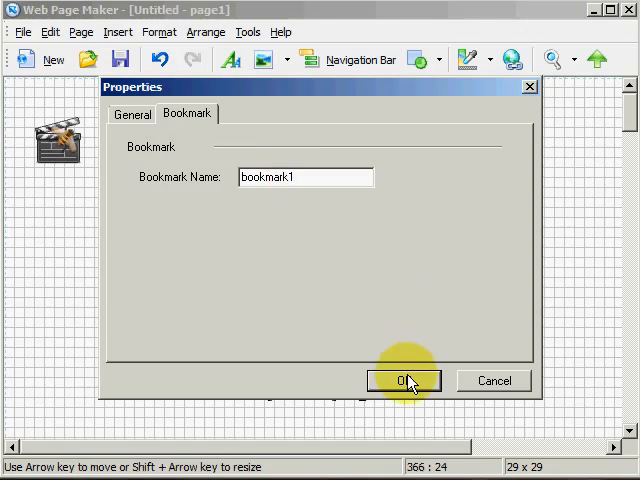
{"action": "left_click", "coordinate": [404, 380]}
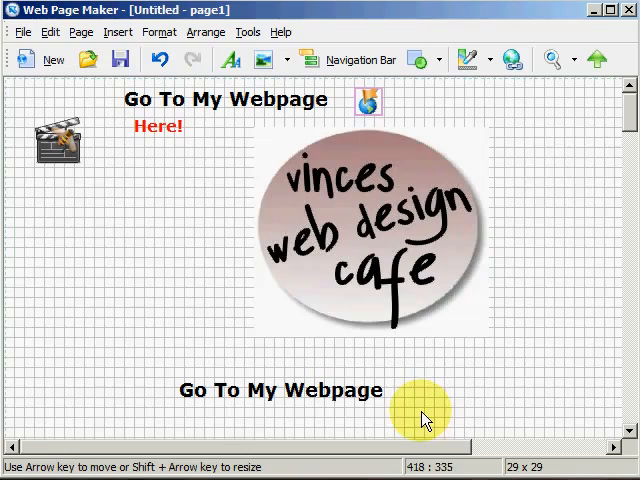
{"action": "mouse_move", "coordinate": [628, 108]}
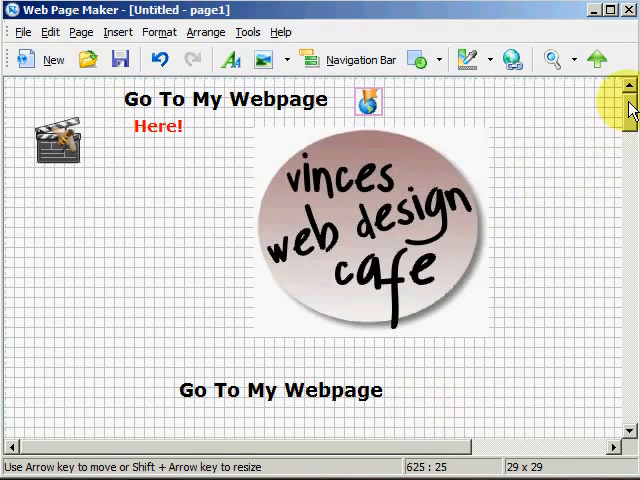
Link the lower 'back to top' text to page1 in the site and confirm
{"action": "scroll", "scroll_direction": "down", "scroll_amount": 3}
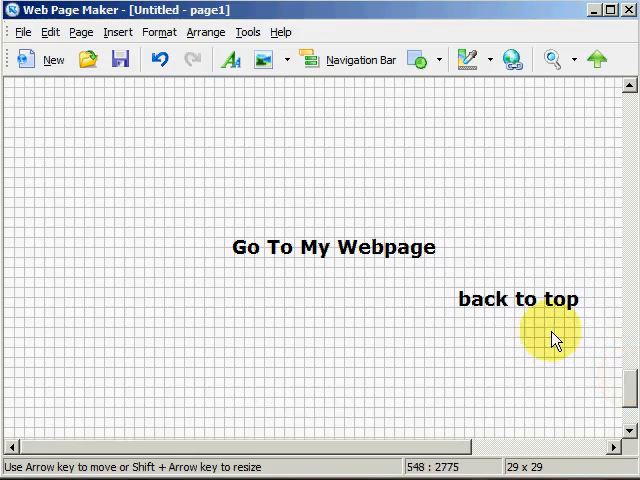
{"action": "left_click", "coordinate": [516, 298]}
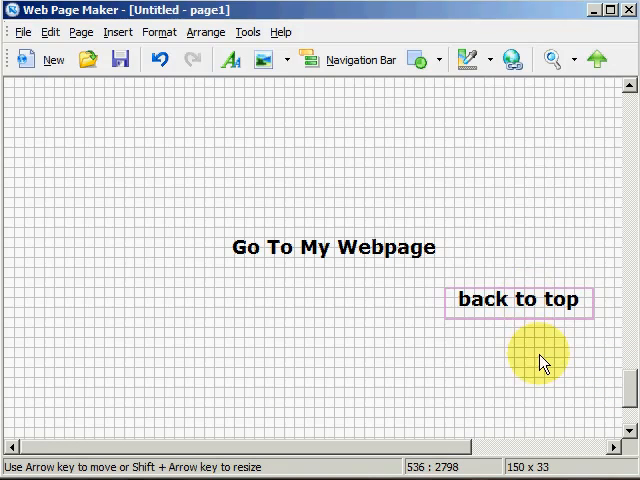
{"action": "mouse_move", "coordinate": [510, 60]}
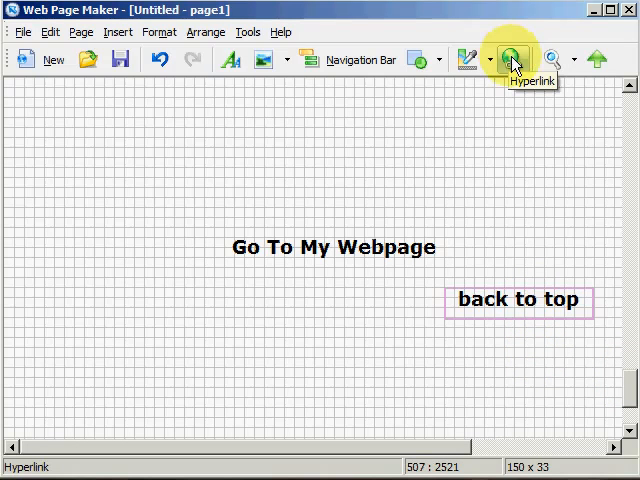
{"action": "left_click", "coordinate": [510, 60]}
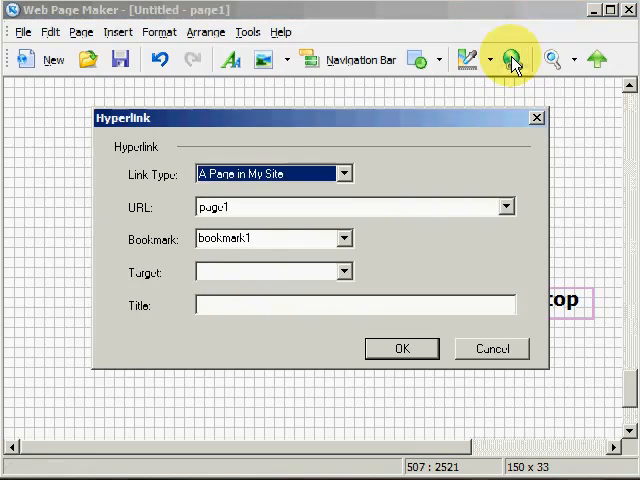
{"action": "mouse_move", "coordinate": [510, 244]}
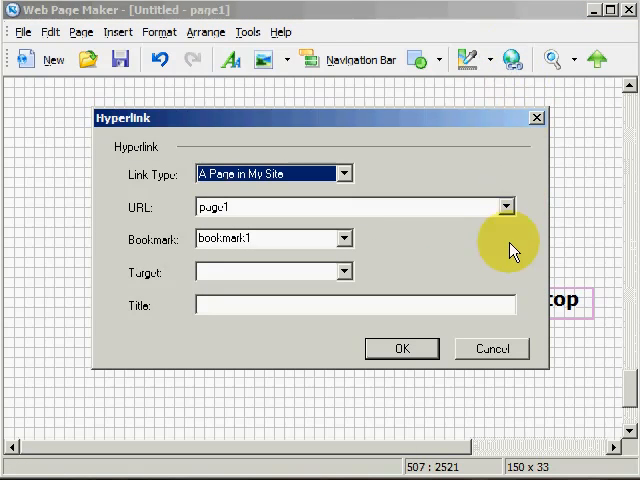
{"action": "mouse_move", "coordinate": [430, 240]}
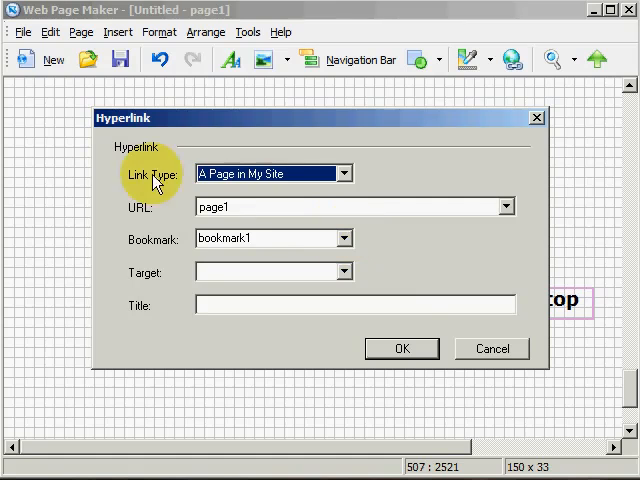
{"action": "mouse_move", "coordinate": [400, 348]}
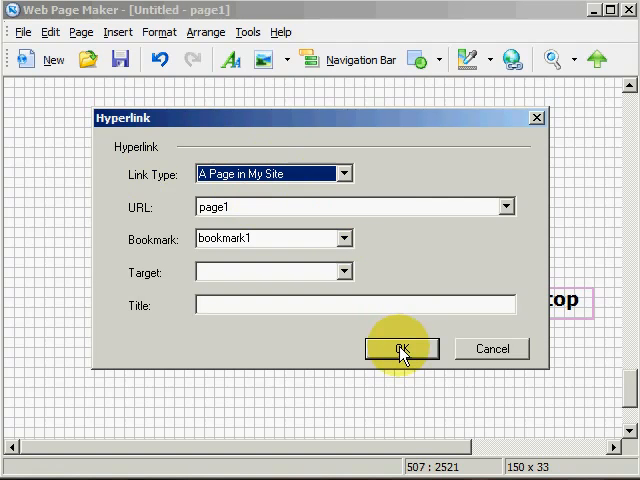
{"action": "mouse_move", "coordinate": [516, 250]}
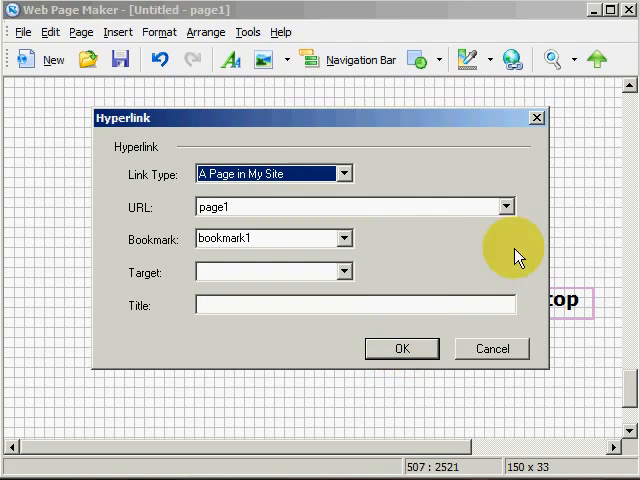
{"action": "left_click", "coordinate": [504, 206]}
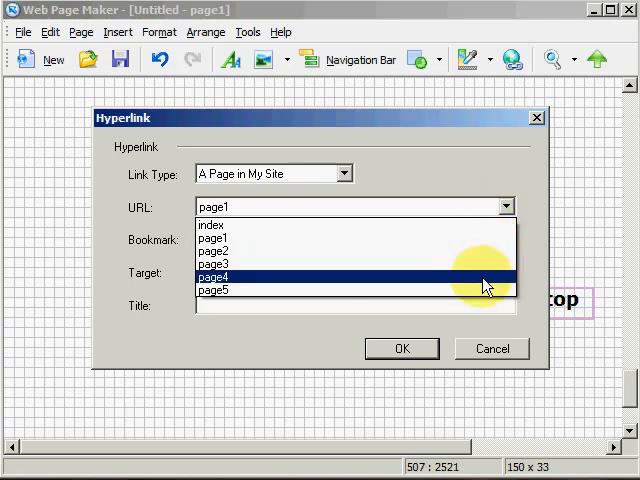
{"action": "left_click", "coordinate": [212, 236]}
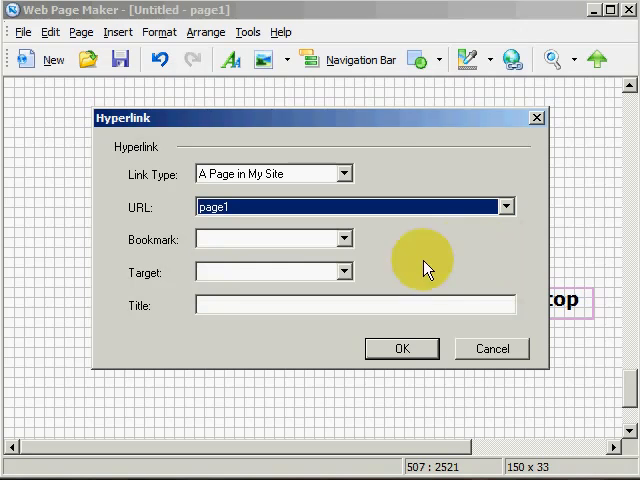
{"action": "left_click", "coordinate": [344, 240]}
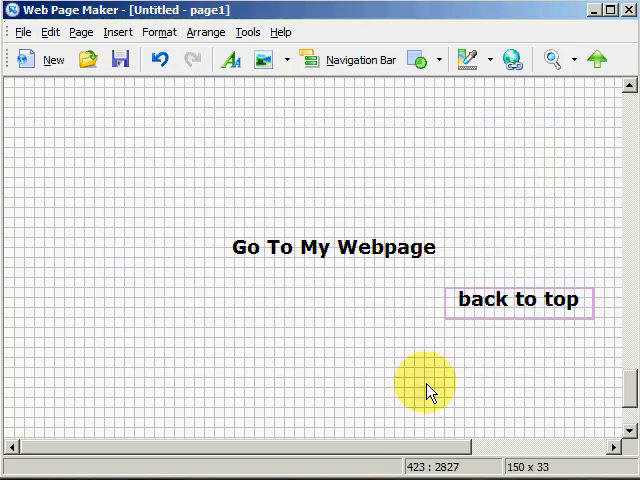
{"action": "mouse_move", "coordinate": [578, 188]}
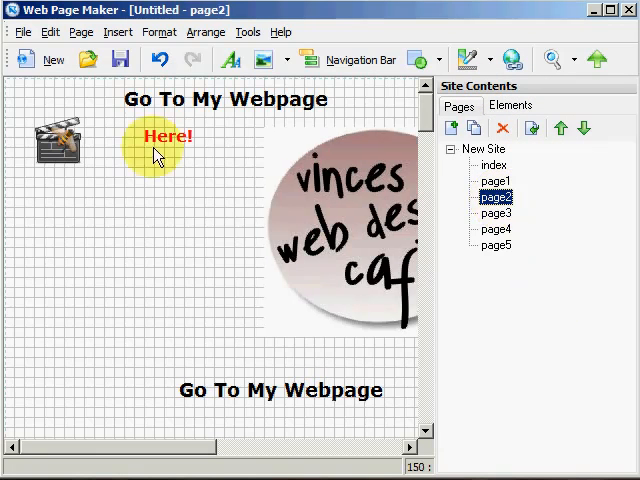
Insert a bookmark on page2 and drag it down into place between the coloured triangles
{"action": "left_click", "coordinate": [118, 32]}
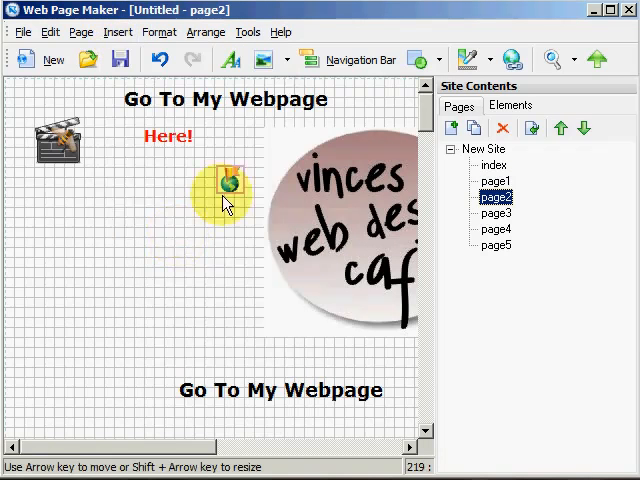
{"action": "left_click_drag", "start_coordinate": [224, 184], "coordinate": [168, 250]}
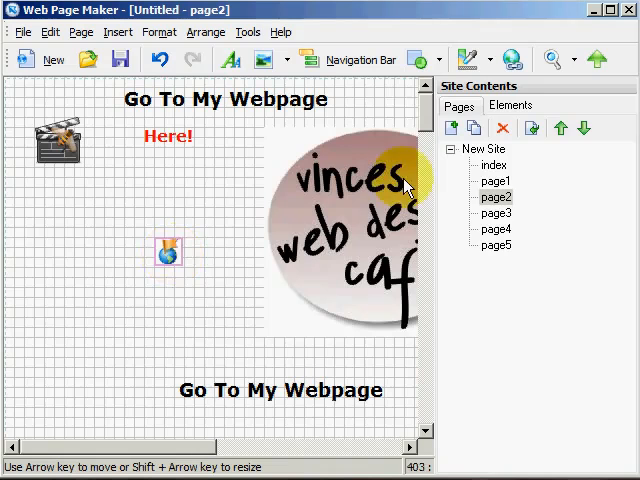
{"action": "scroll", "scroll_direction": "down", "scroll_amount": 3}
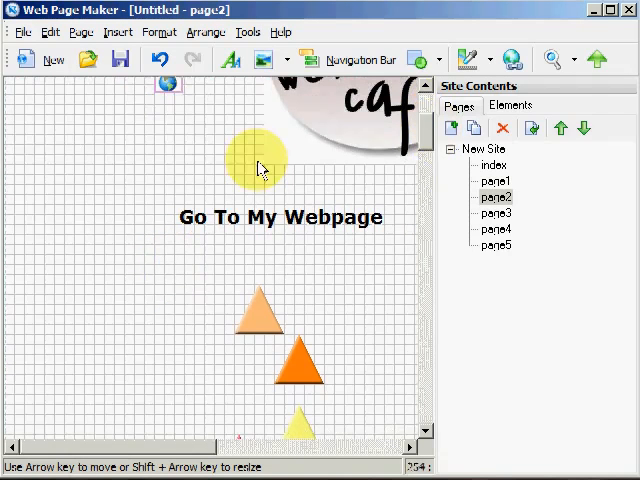
{"action": "left_click_drag", "start_coordinate": [258, 162], "coordinate": [200, 388]}
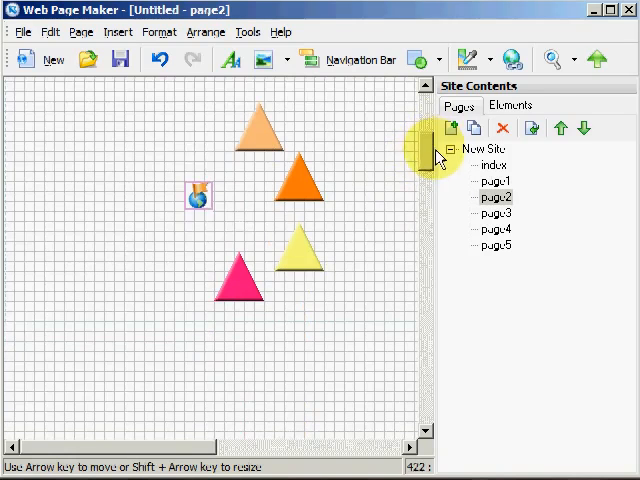
{"action": "left_click_drag", "start_coordinate": [198, 196], "coordinate": [208, 218]}
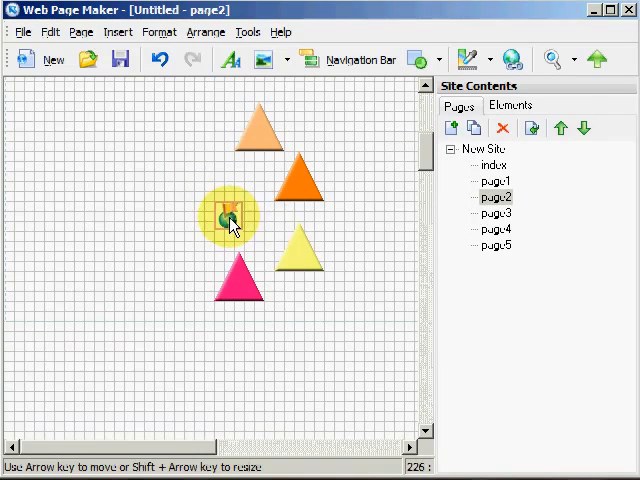
{"action": "left_click_drag", "start_coordinate": [230, 216], "coordinate": [150, 128]}
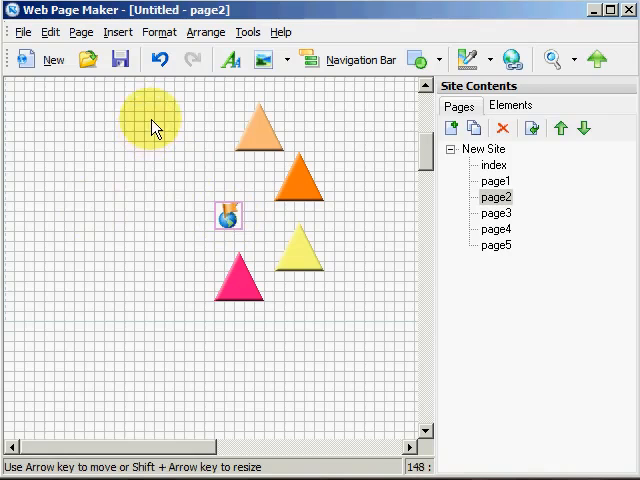
{"action": "left_click_drag", "start_coordinate": [152, 120], "coordinate": [148, 190]}
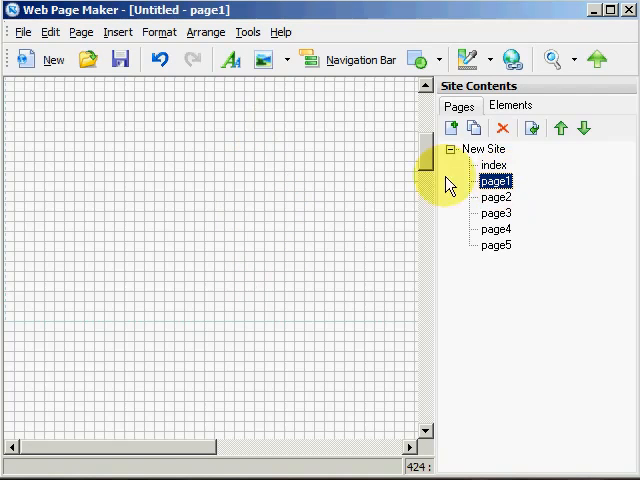
Select the 'Here!' text on page1 and bring up its hyperlink settings
{"action": "double_click", "coordinate": [496, 180]}
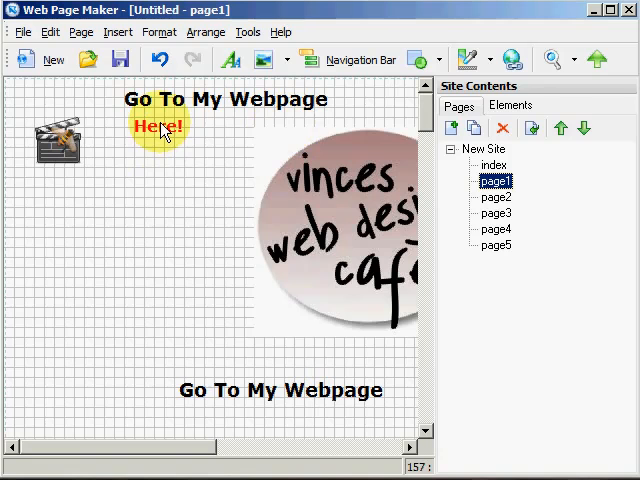
{"action": "left_click", "coordinate": [156, 126]}
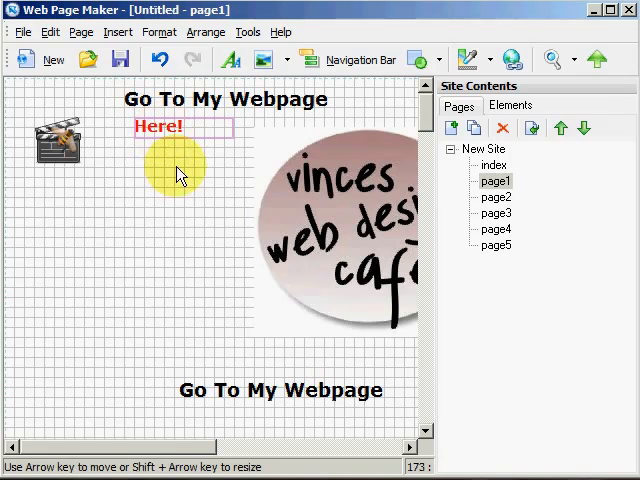
{"action": "left_click", "coordinate": [512, 60]}
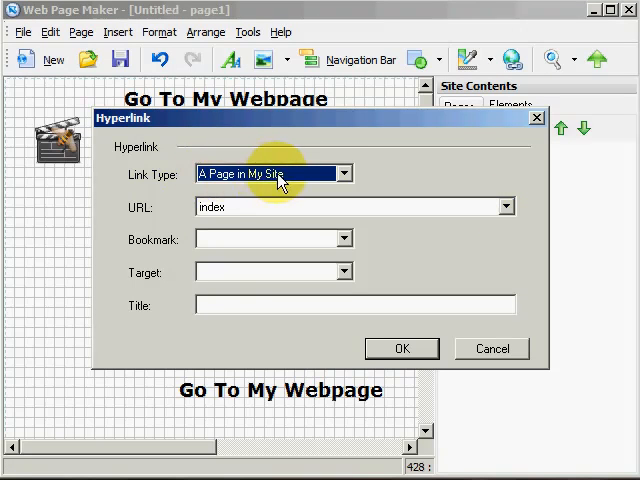
Set the link's URL to page2 with bookmark1 as its target bookmark
{"action": "left_click", "coordinate": [504, 206]}
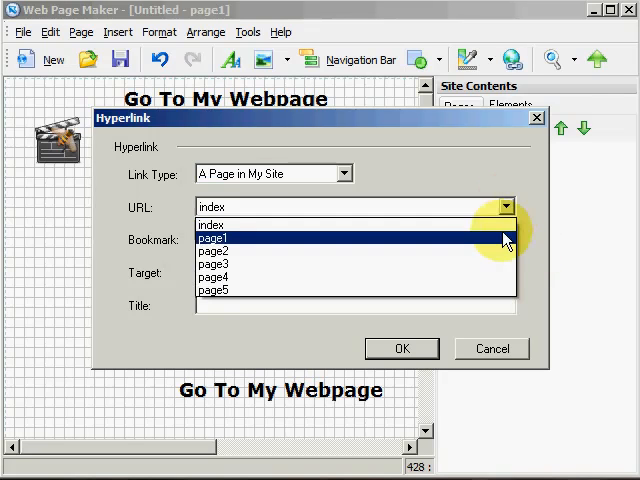
{"action": "left_click", "coordinate": [216, 250]}
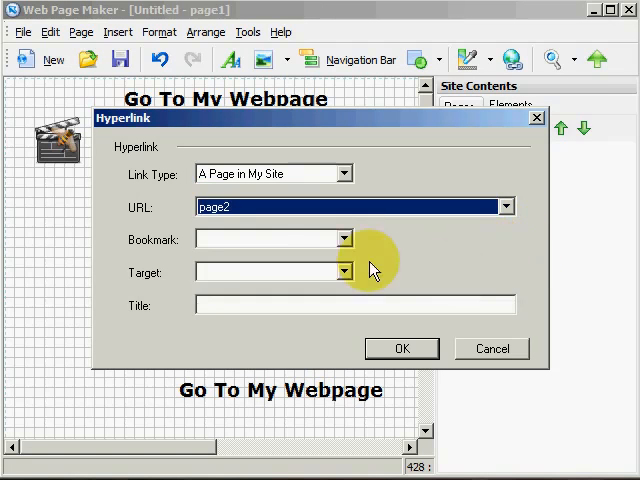
{"action": "left_click", "coordinate": [344, 238]}
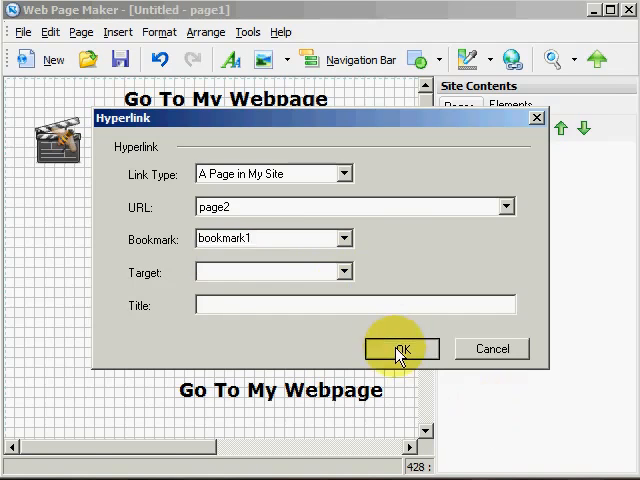
{"action": "left_click", "coordinate": [400, 348]}
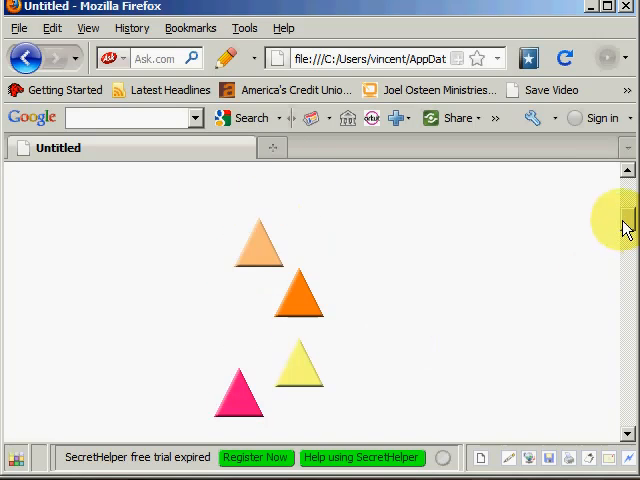
{"action": "mouse_move", "coordinate": [500, 280]}
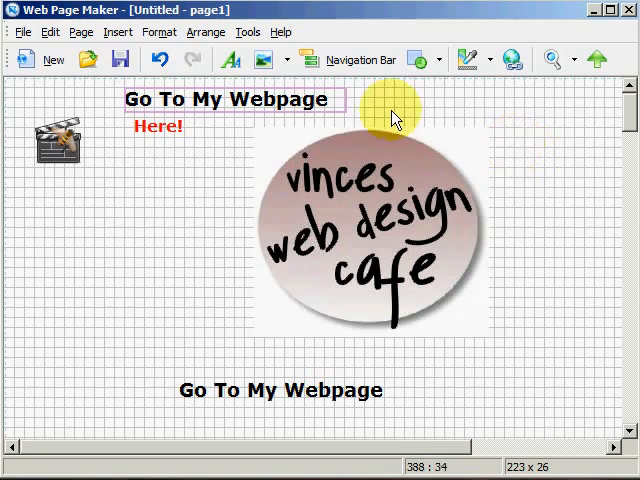
{"action": "mouse_move", "coordinate": [290, 108]}
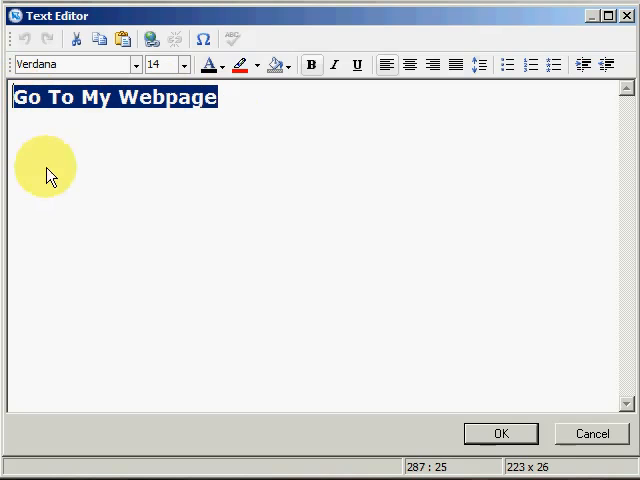
{"action": "mouse_move", "coordinate": [148, 156]}
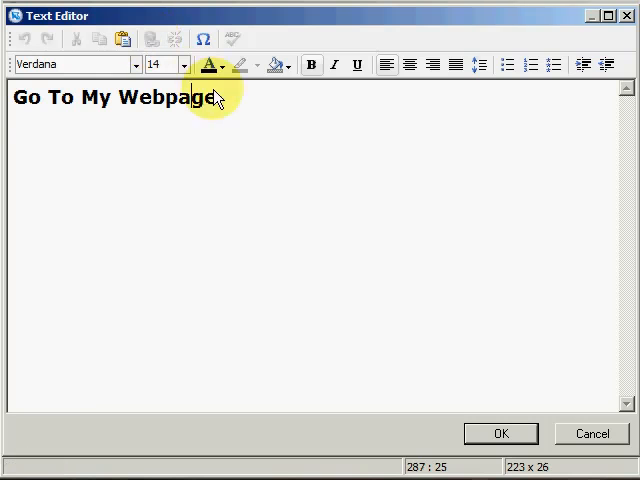
Select the whole 'Go To My Webpage' heading and choose Another Web Site as its link kind
{"action": "triple_click", "coordinate": [110, 98]}
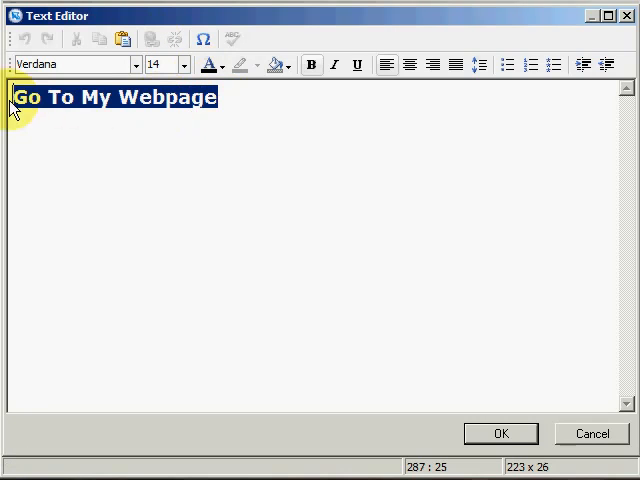
{"action": "mouse_move", "coordinate": [148, 40]}
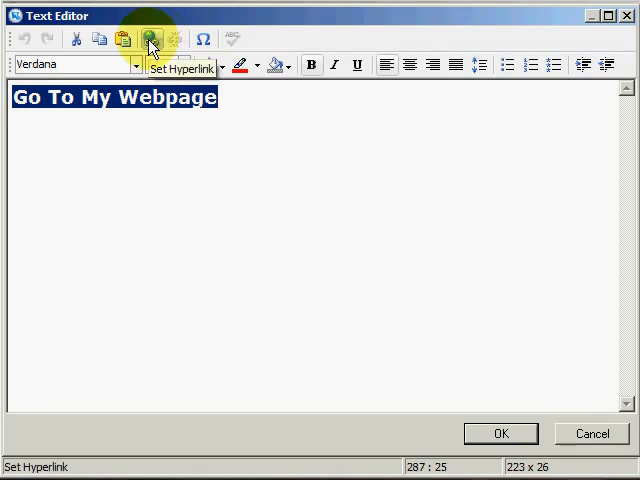
{"action": "left_click", "coordinate": [148, 40]}
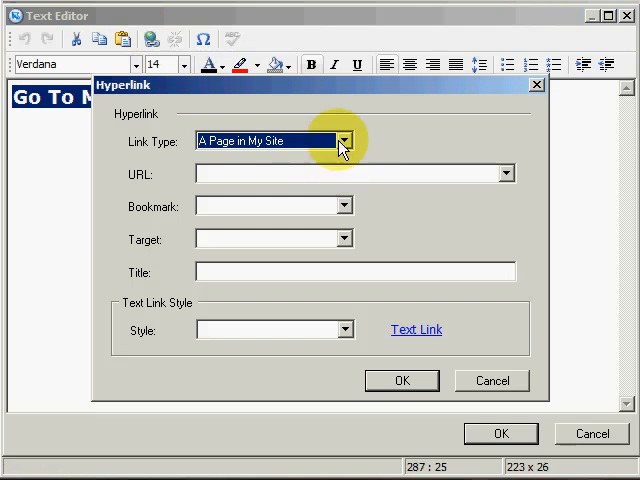
{"action": "mouse_move", "coordinate": [388, 162]}
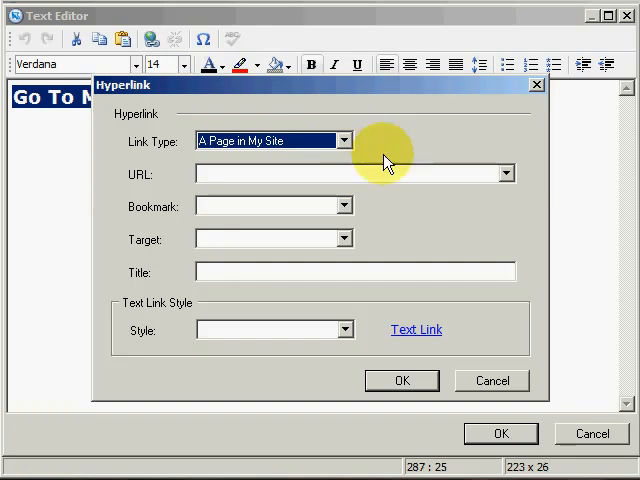
{"action": "left_click", "coordinate": [506, 172]}
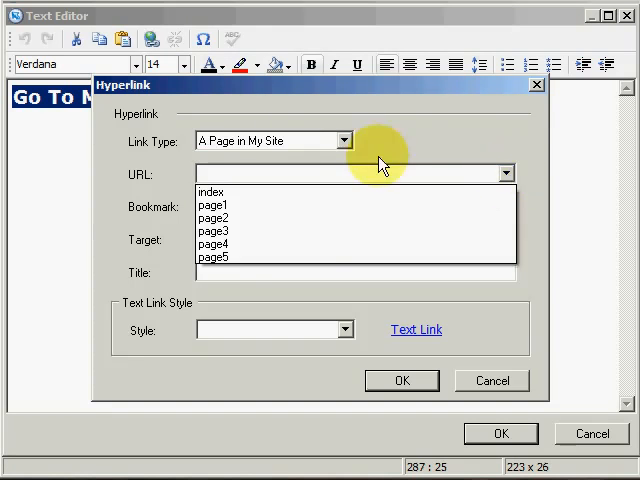
{"action": "left_click", "coordinate": [344, 140]}
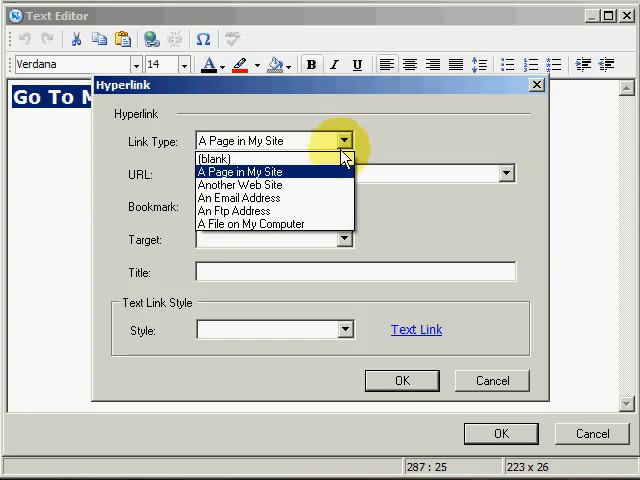
{"action": "left_click", "coordinate": [240, 184]}
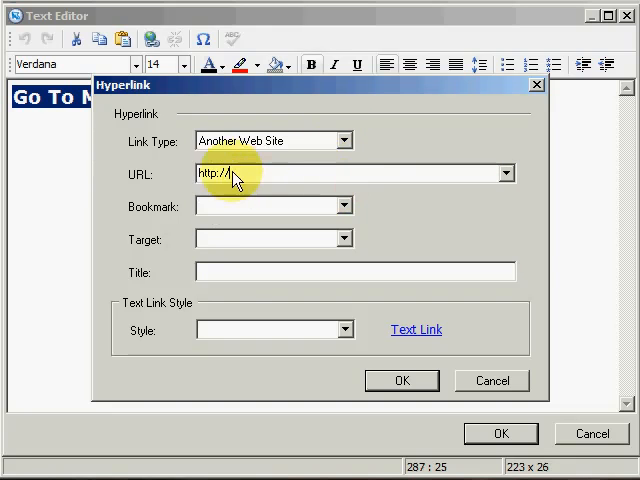
Paste the vinceswebdesigncafe.com address, title the link 'web design', and apply it to the heading
{"action": "right_click", "coordinate": [224, 172]}
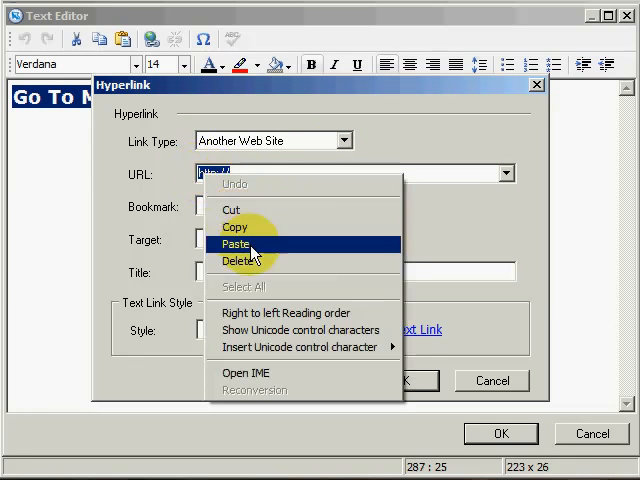
{"action": "left_click", "coordinate": [236, 244]}
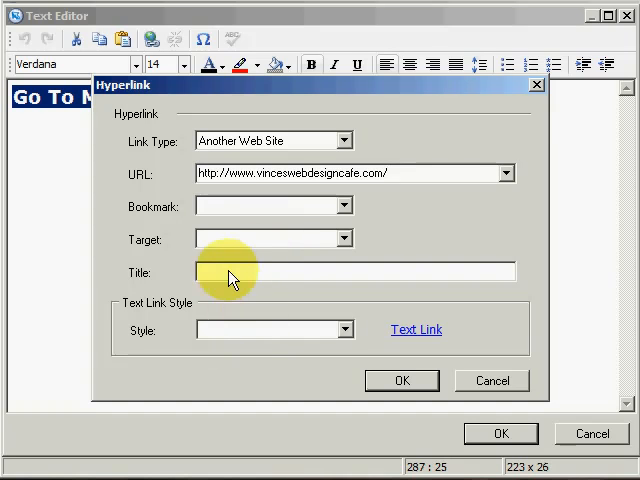
{"action": "type", "text": "we"}
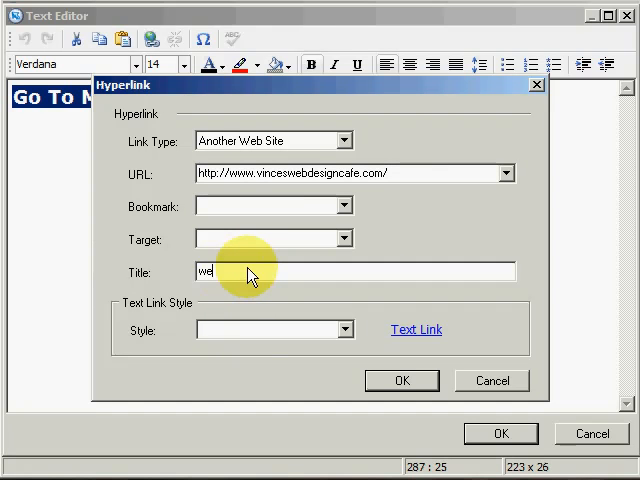
{"action": "type", "text": "b design"}
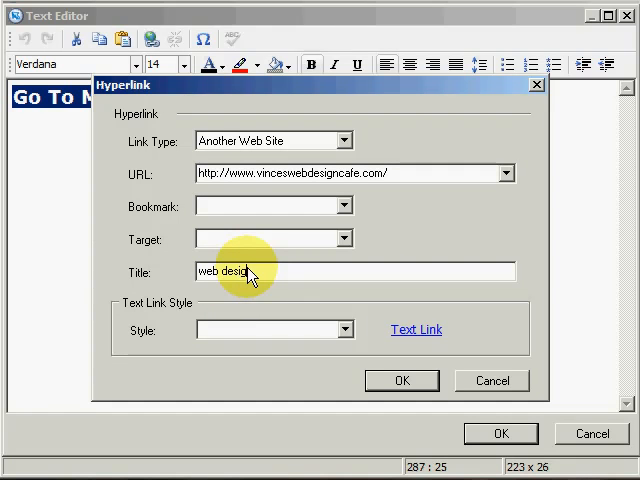
{"action": "mouse_move", "coordinate": [402, 380]}
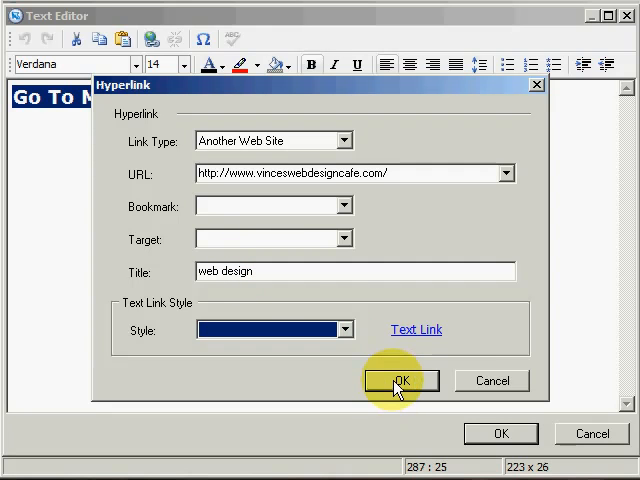
{"action": "left_click", "coordinate": [400, 380]}
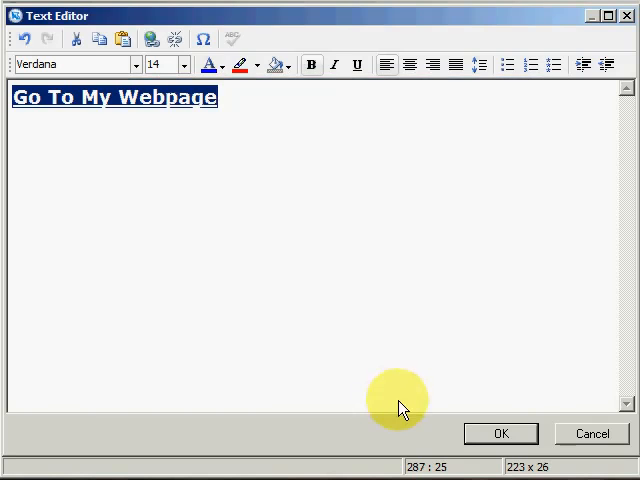
{"action": "left_click", "coordinate": [500, 432]}
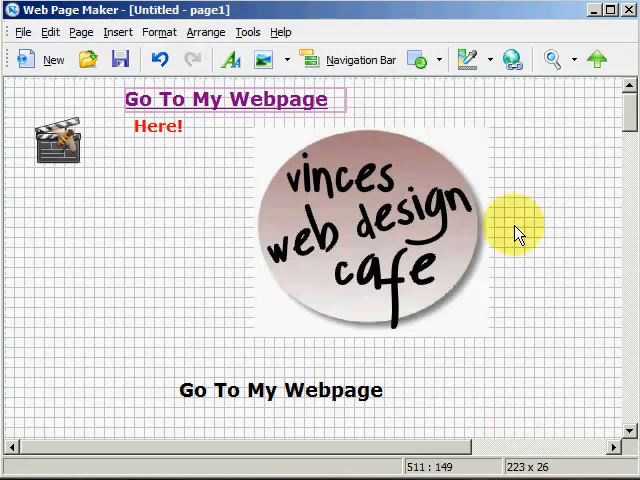